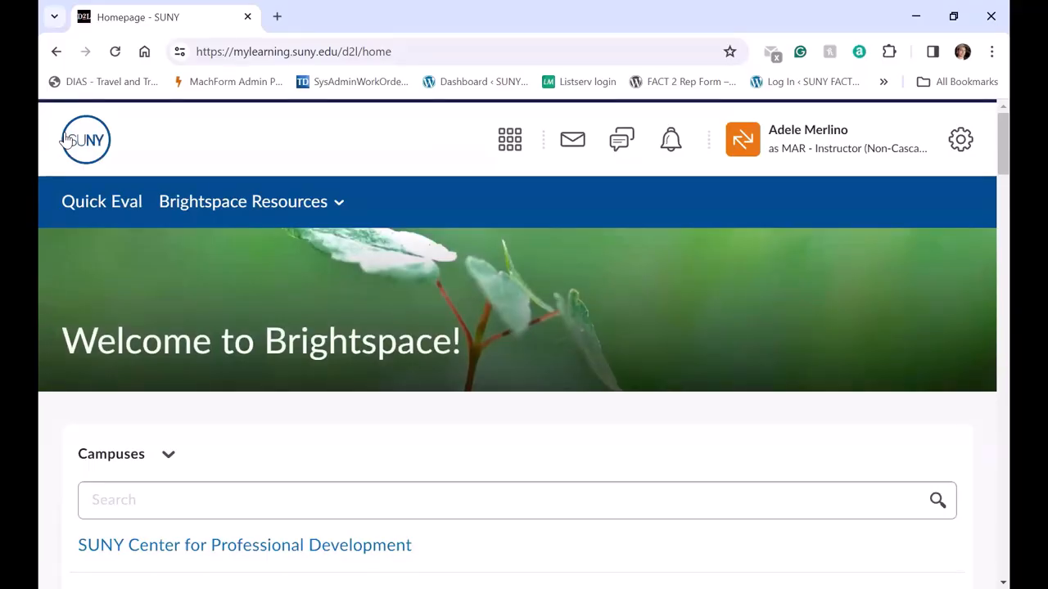
{"action": "mouse_move", "coordinate": [547, 187]}
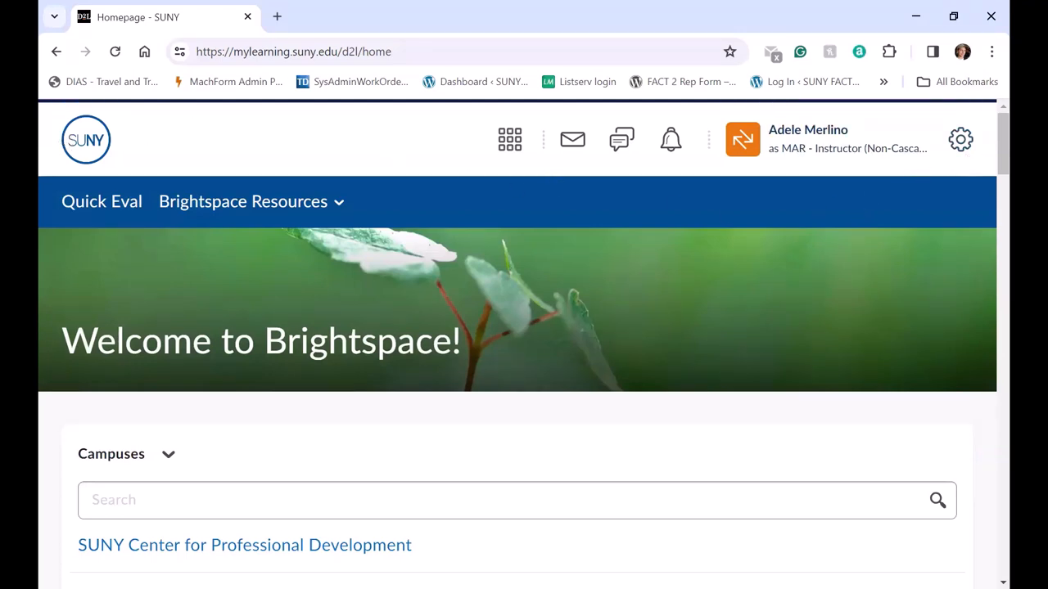
Step: Go to the SUNY Maritime College campus homepage from the Campuses widget
{"action": "scroll", "scroll_direction": "down", "scroll_amount": 3}
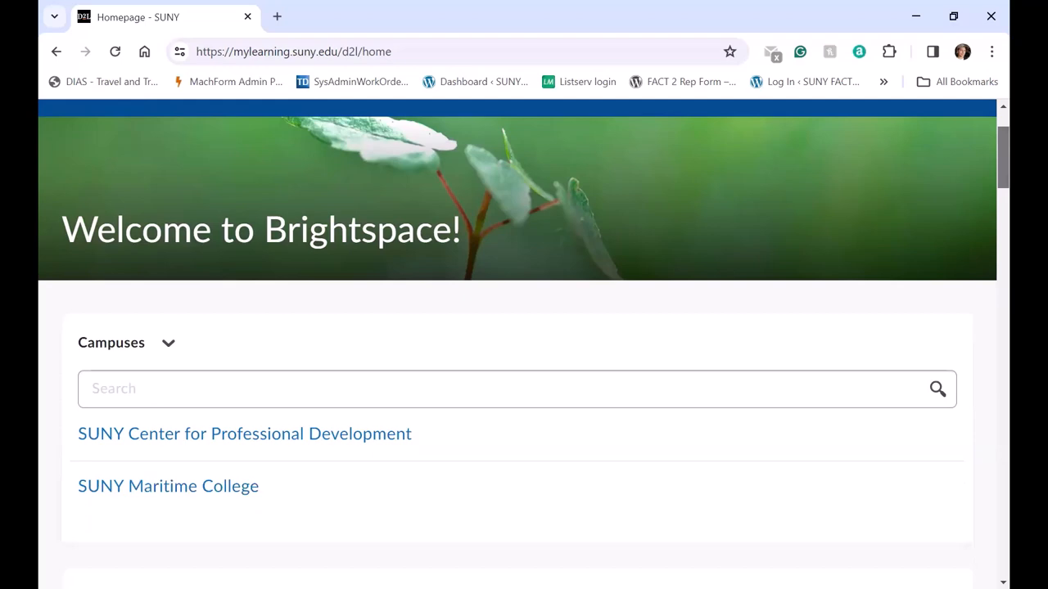
{"action": "scroll", "scroll_direction": "down", "scroll_amount": 3}
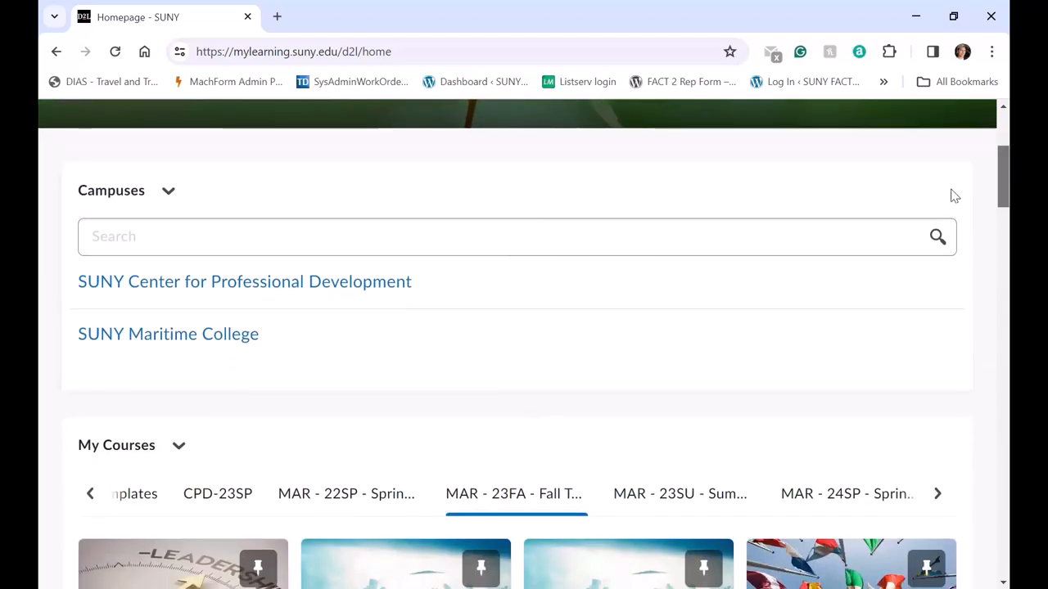
{"action": "mouse_move", "coordinate": [327, 390]}
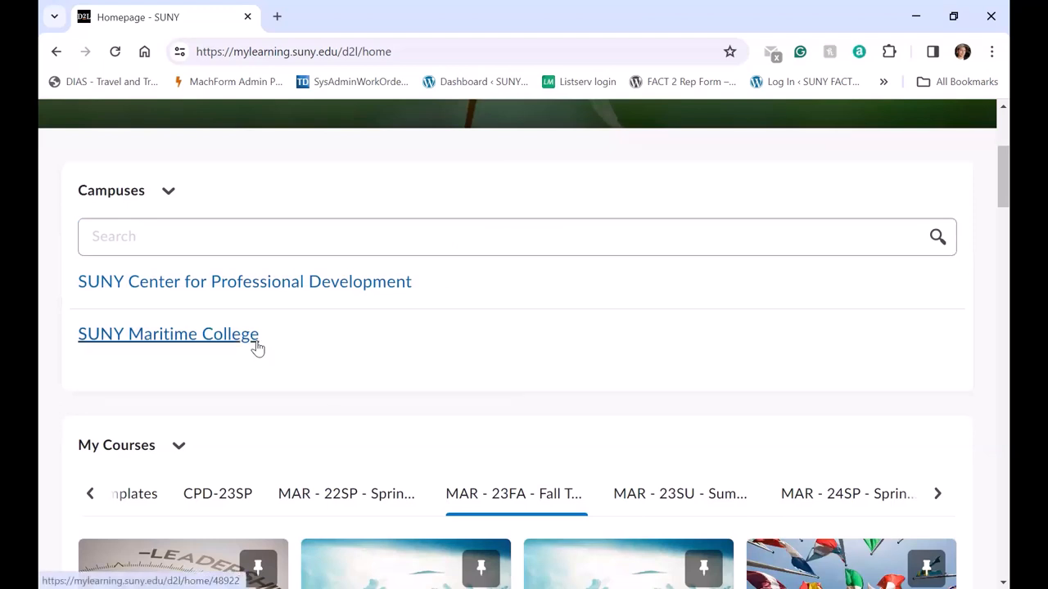
{"action": "left_click", "coordinate": [167, 334]}
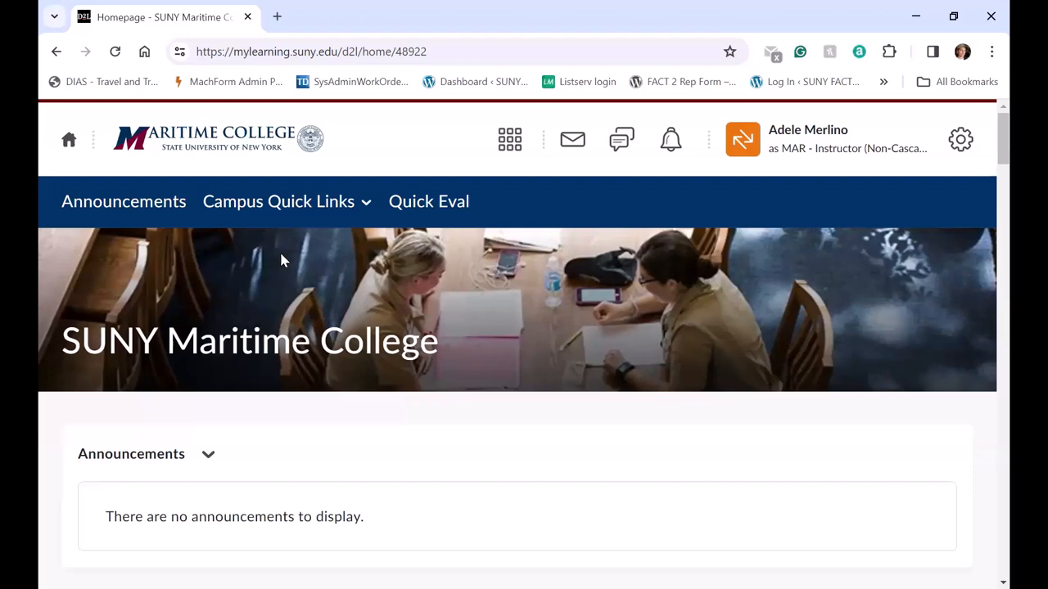
{"action": "mouse_move", "coordinate": [249, 206]}
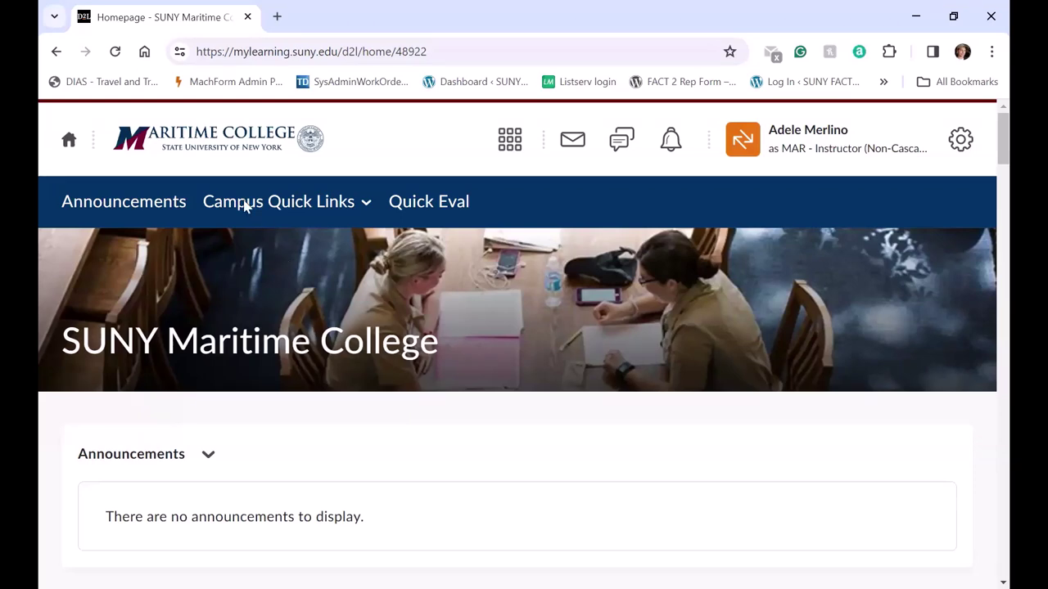
{"action": "mouse_move", "coordinate": [367, 209]}
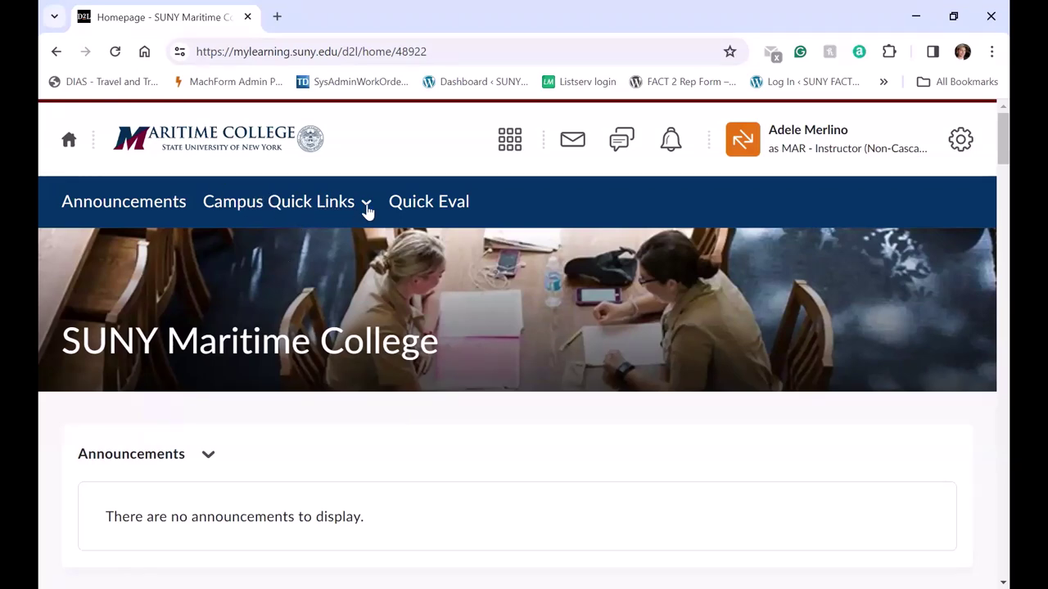
Step: Browse the Campus Quick Links menu, including HelpDesk, Tutoring, Registrar and Residential Life
{"action": "left_click", "coordinate": [278, 202]}
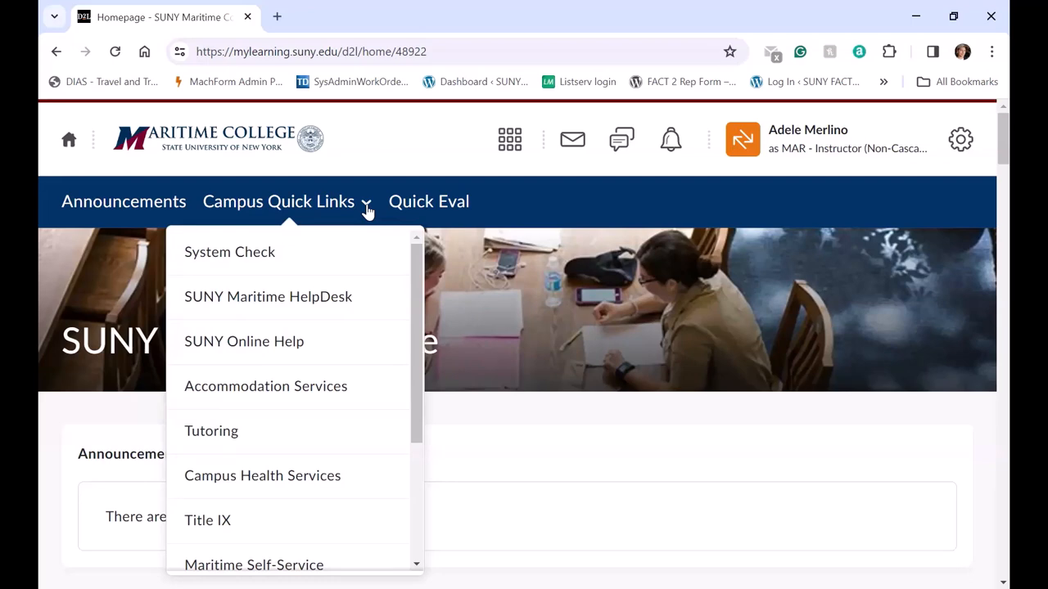
{"action": "mouse_move", "coordinate": [425, 317]}
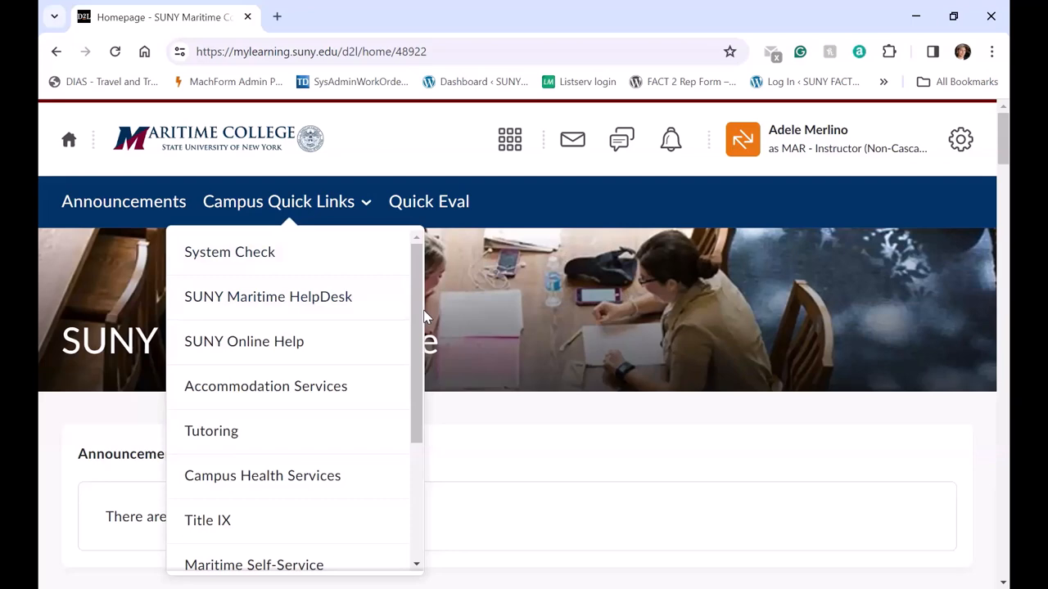
{"action": "scroll", "scroll_direction": "down", "scroll_amount": 3}
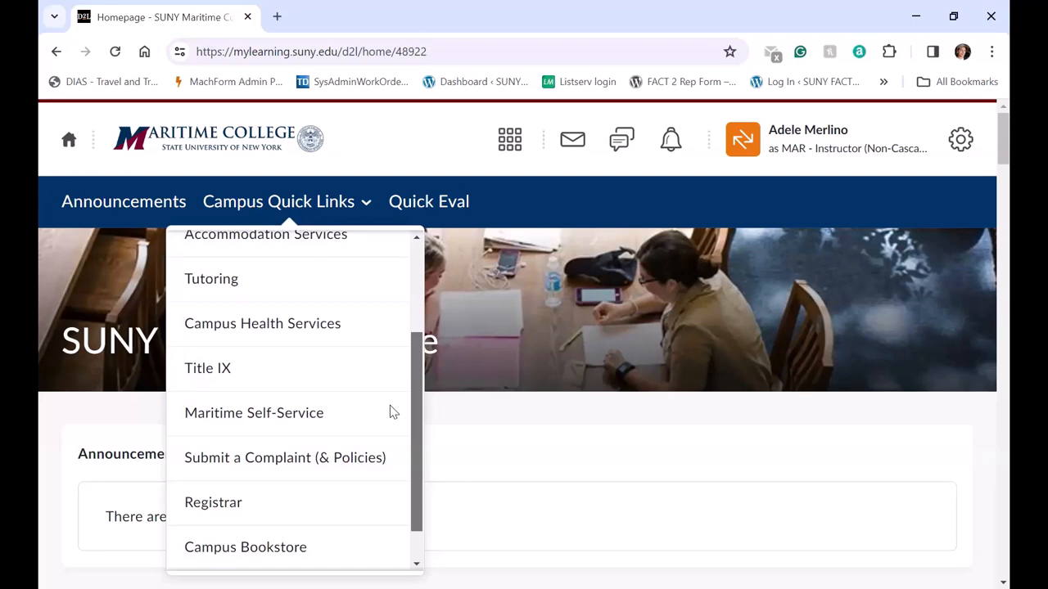
{"action": "scroll", "scroll_direction": "down", "scroll_amount": 3}
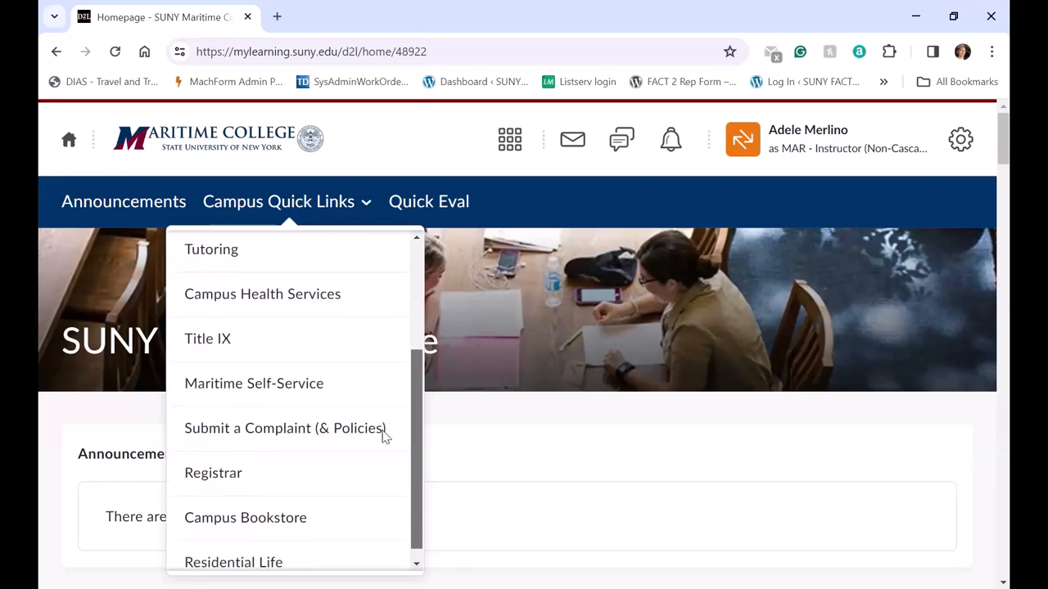
{"action": "scroll", "scroll_direction": "up", "scroll_amount": 3}
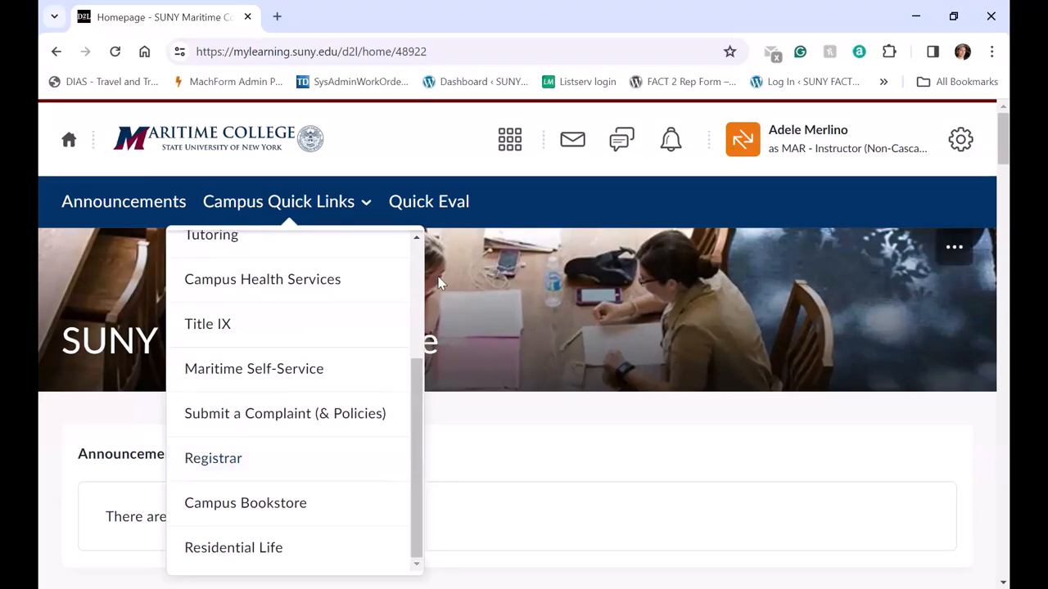
{"action": "mouse_move", "coordinate": [504, 181]}
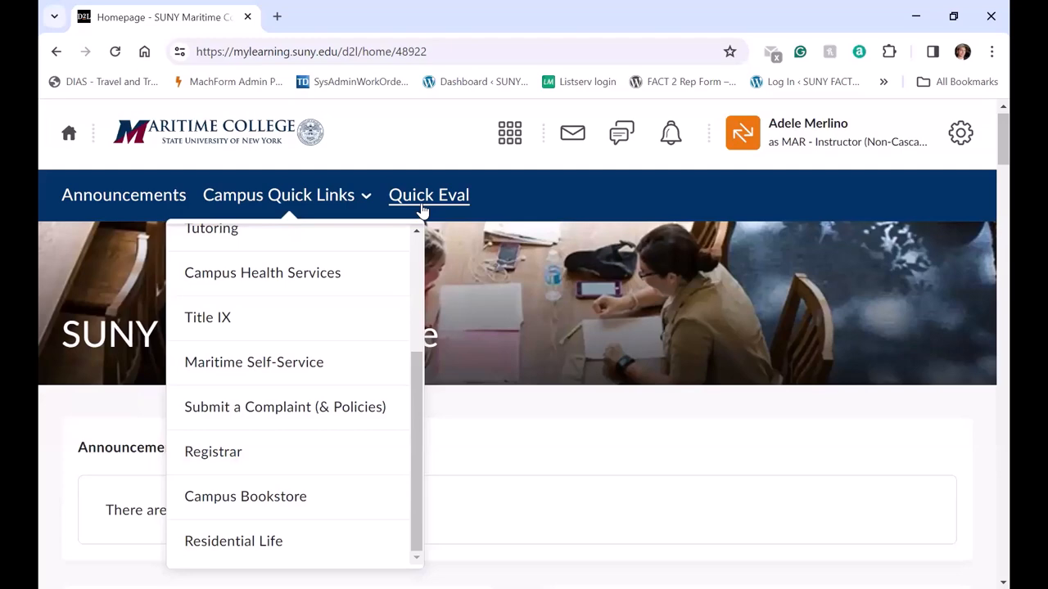
Step: Check the Quick Eval page, then return via My Home to the SUNY Maritime College homepage
{"action": "left_click", "coordinate": [429, 194]}
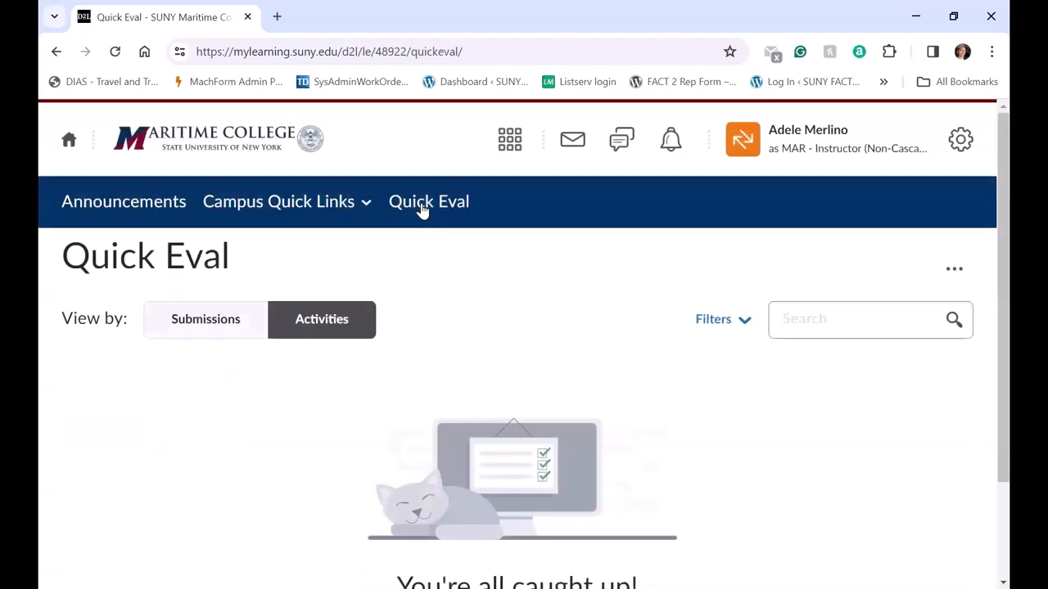
{"action": "mouse_move", "coordinate": [68, 139]}
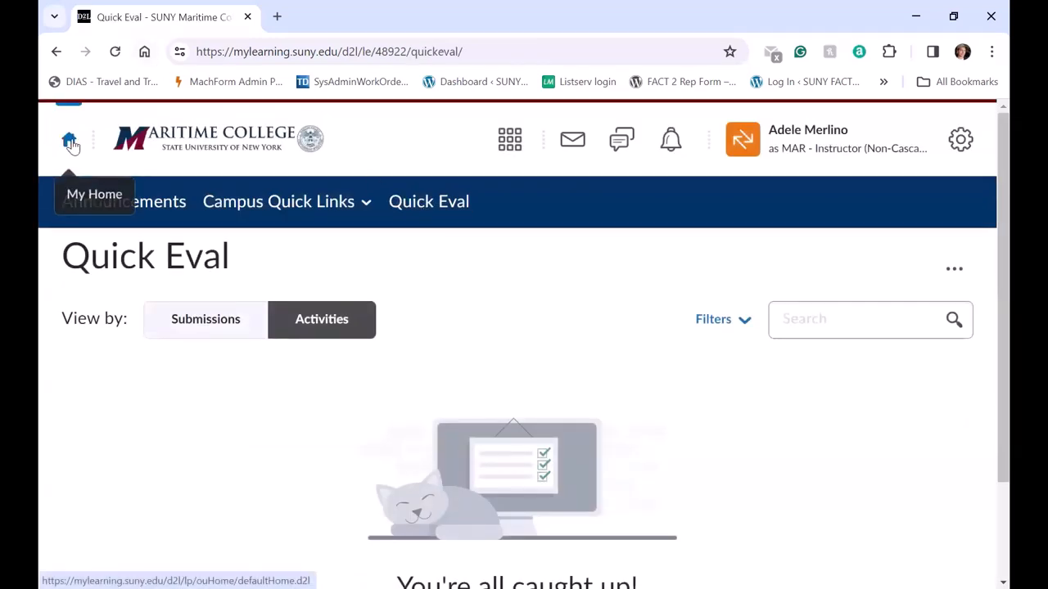
{"action": "left_click", "coordinate": [69, 139]}
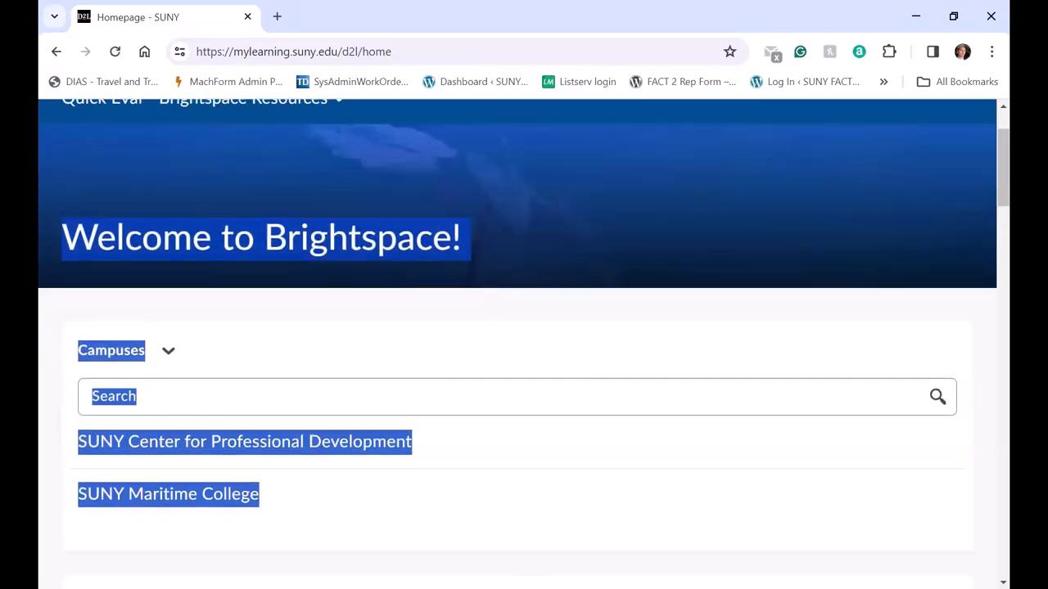
{"action": "left_click", "coordinate": [167, 494]}
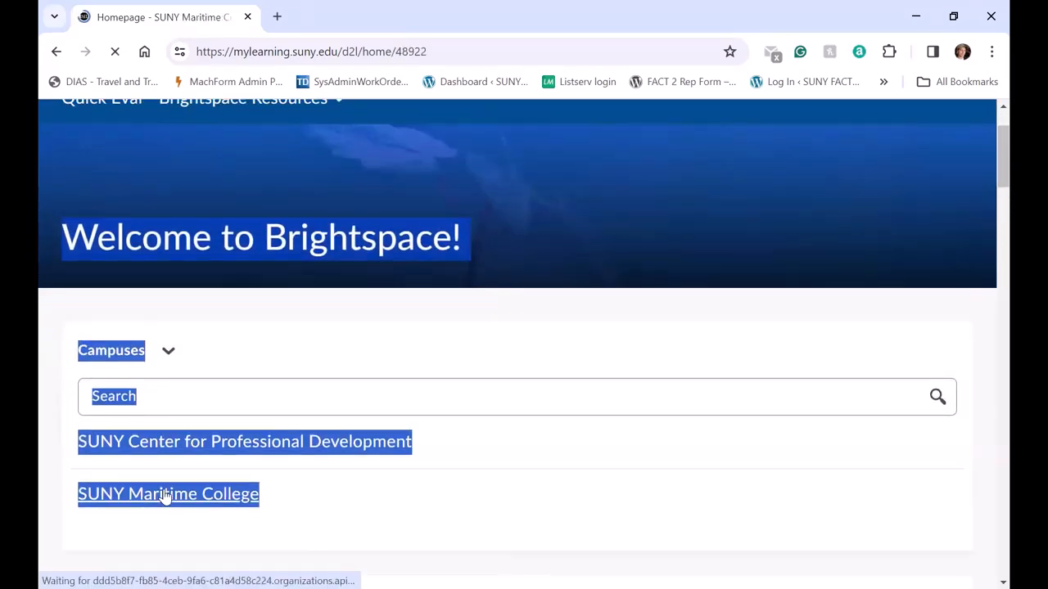
{"action": "left_click", "coordinate": [167, 495]}
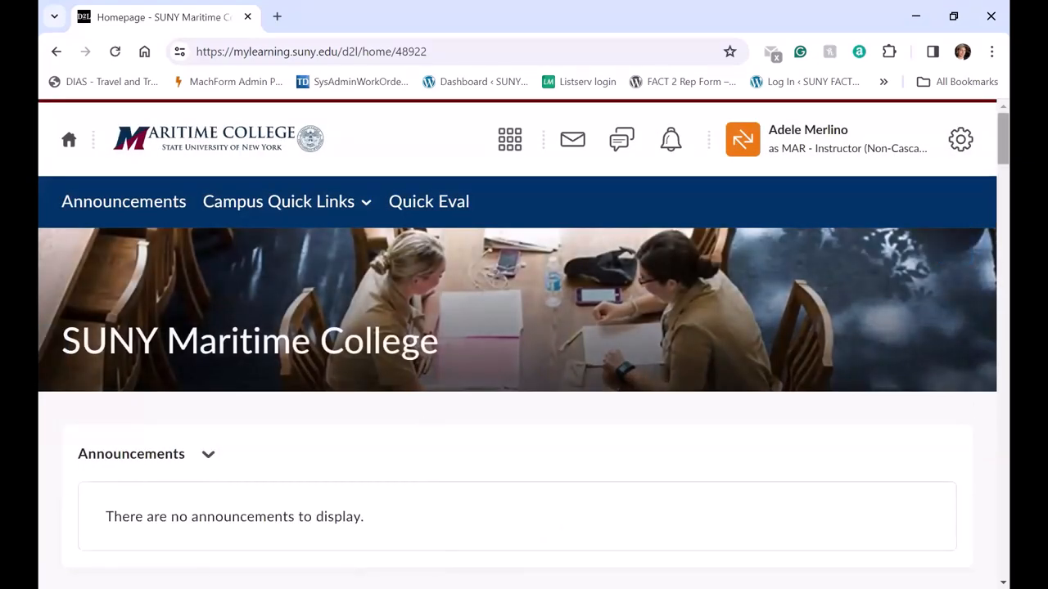
{"action": "scroll", "scroll_direction": "down", "scroll_amount": 3}
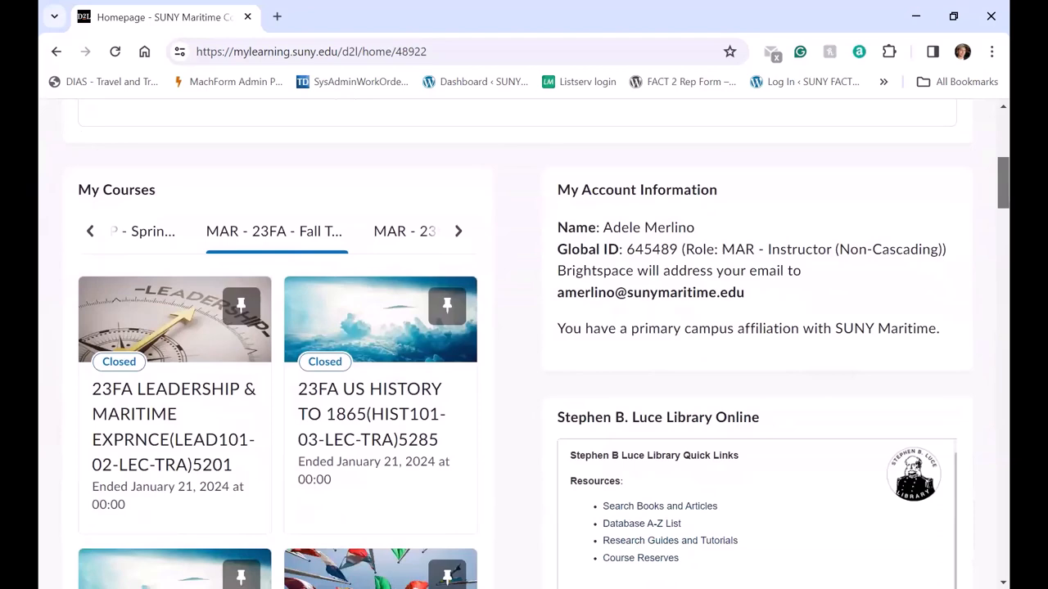
{"action": "scroll", "scroll_direction": "down", "scroll_amount": 3}
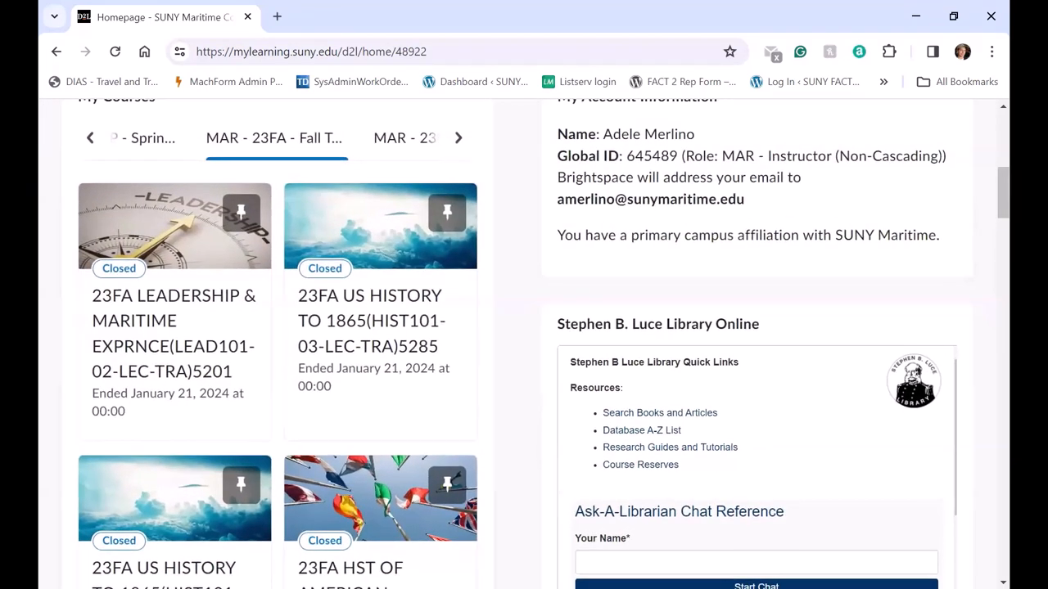
{"action": "scroll", "scroll_direction": "up", "scroll_amount": 3}
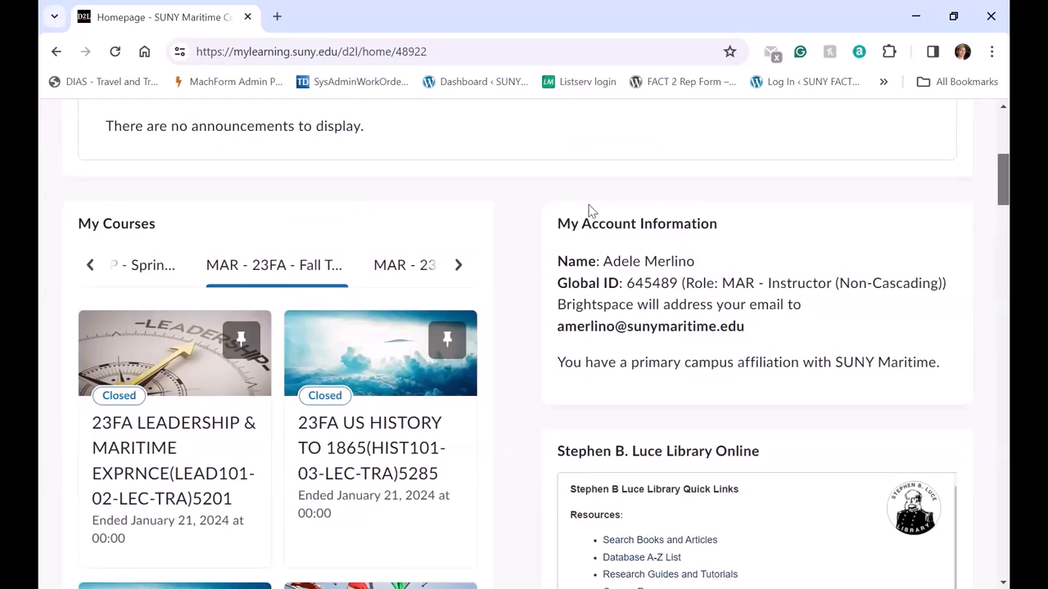
{"action": "mouse_move", "coordinate": [663, 221]}
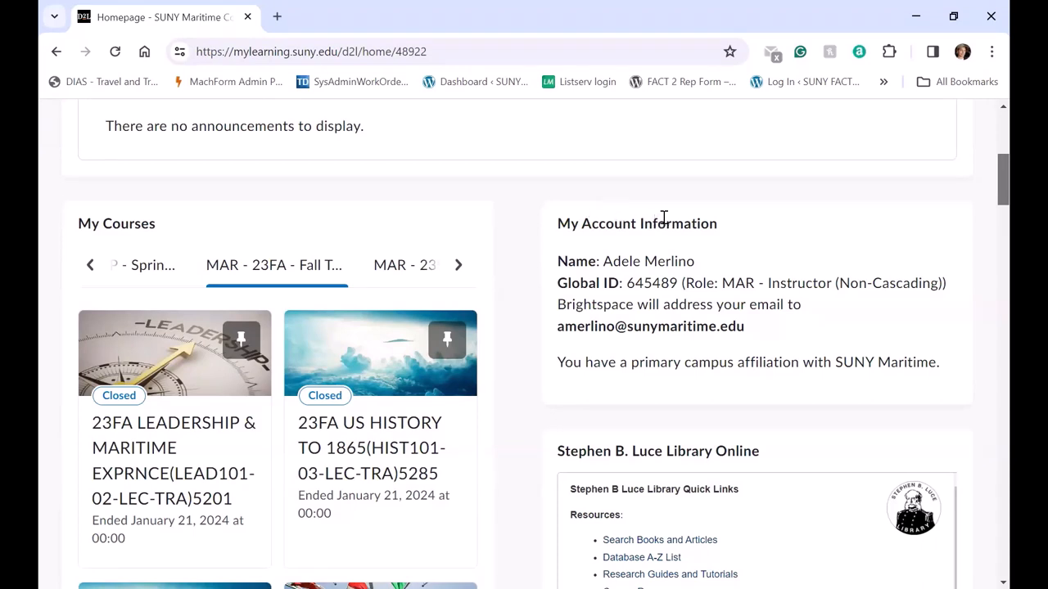
{"action": "mouse_move", "coordinate": [663, 216]}
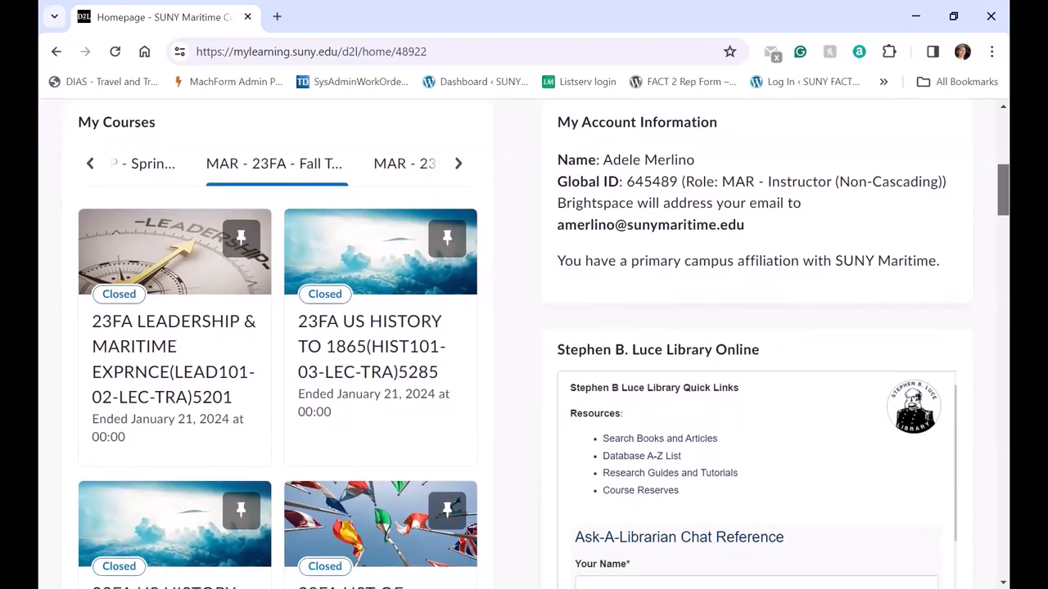
{"action": "scroll", "scroll_direction": "down", "scroll_amount": 3}
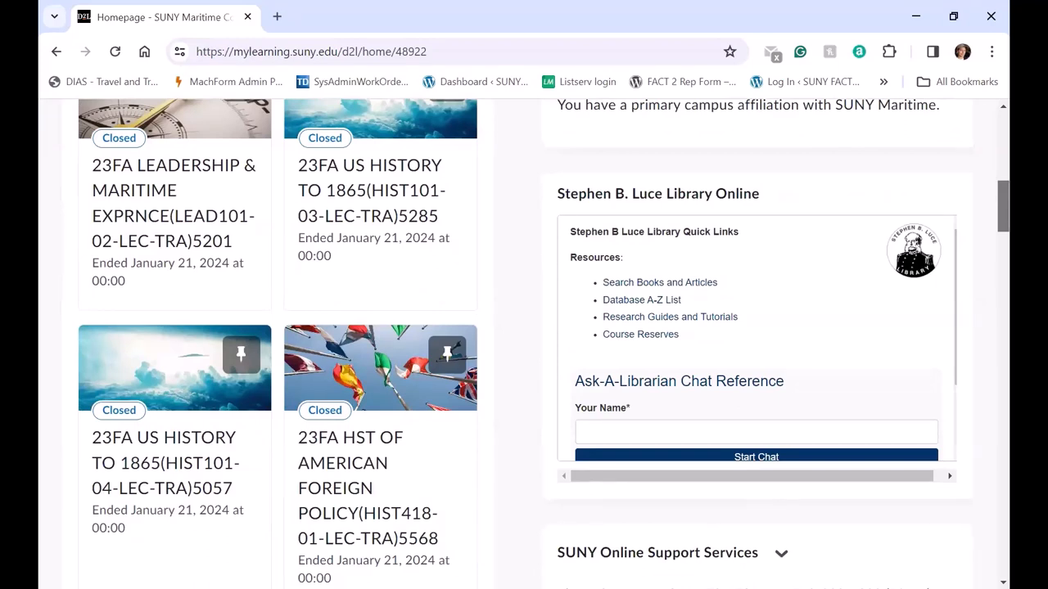
{"action": "mouse_move", "coordinate": [950, 342]}
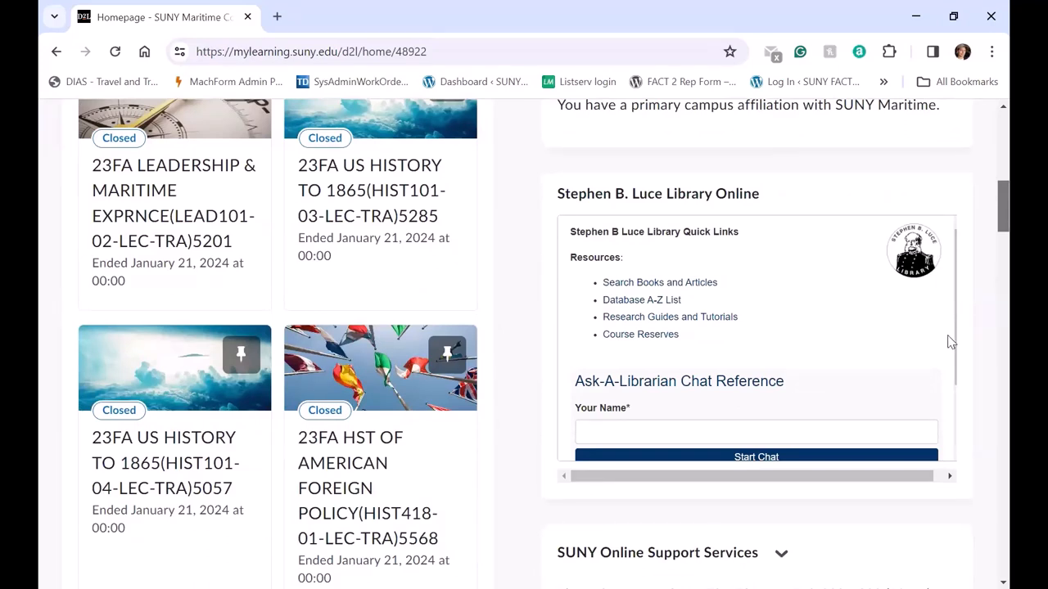
{"action": "mouse_move", "coordinate": [946, 413]}
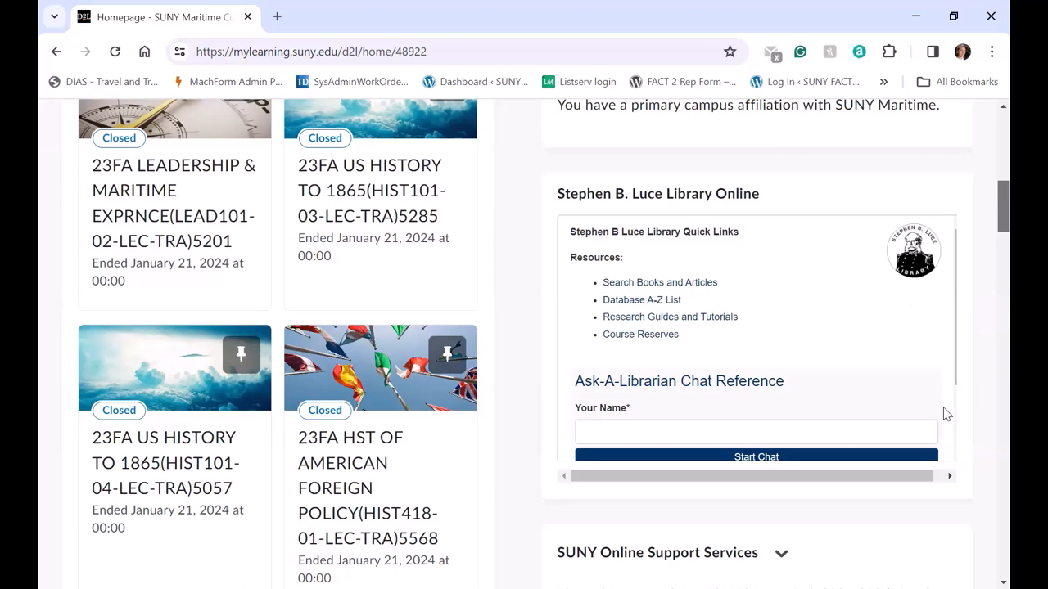
{"action": "mouse_move", "coordinate": [845, 303]}
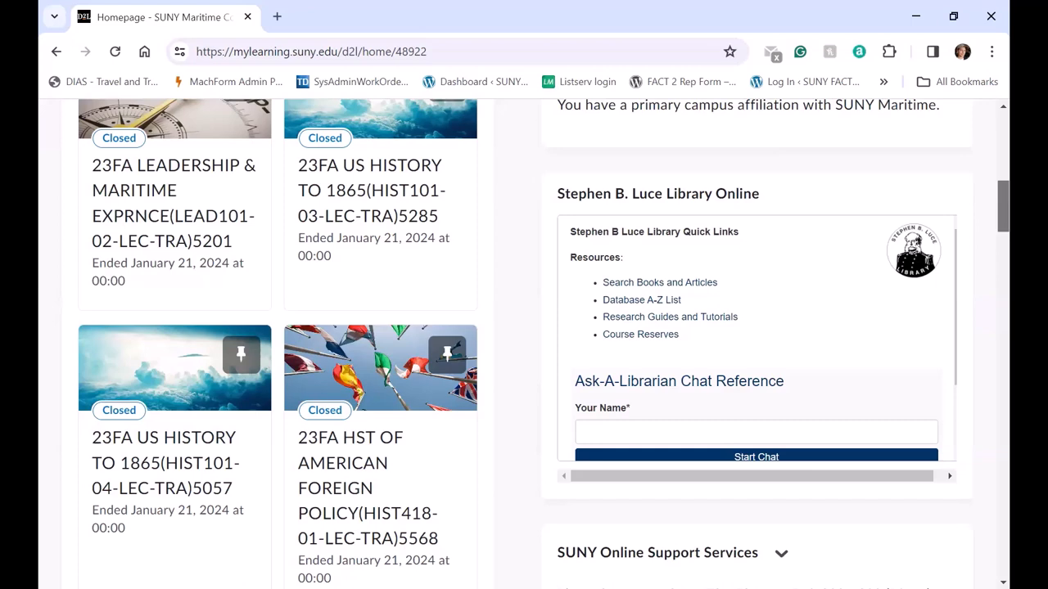
{"action": "scroll", "scroll_direction": "down", "scroll_amount": 3}
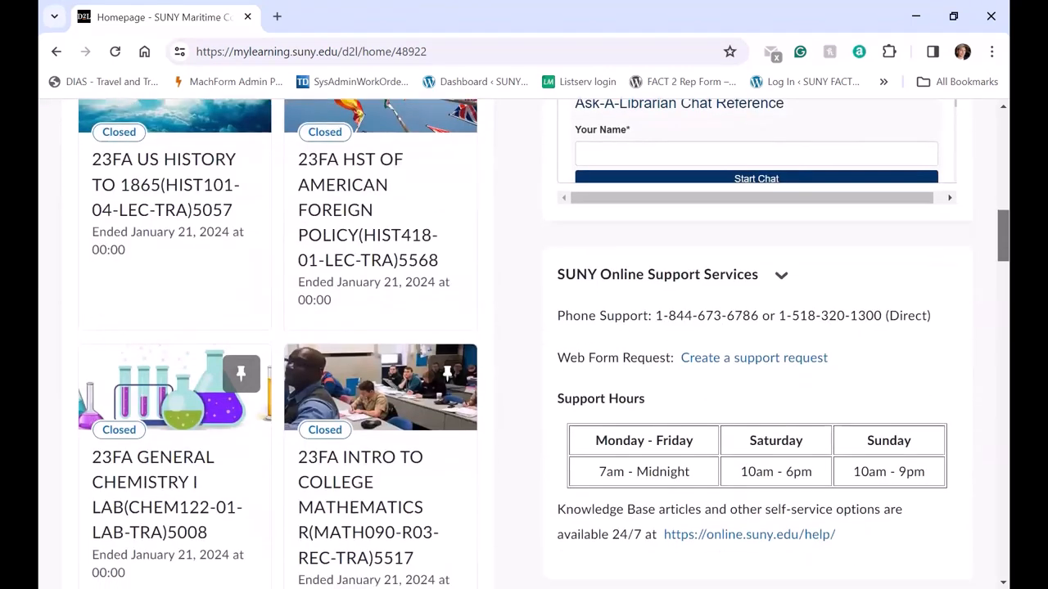
{"action": "scroll", "scroll_direction": "down", "scroll_amount": 3}
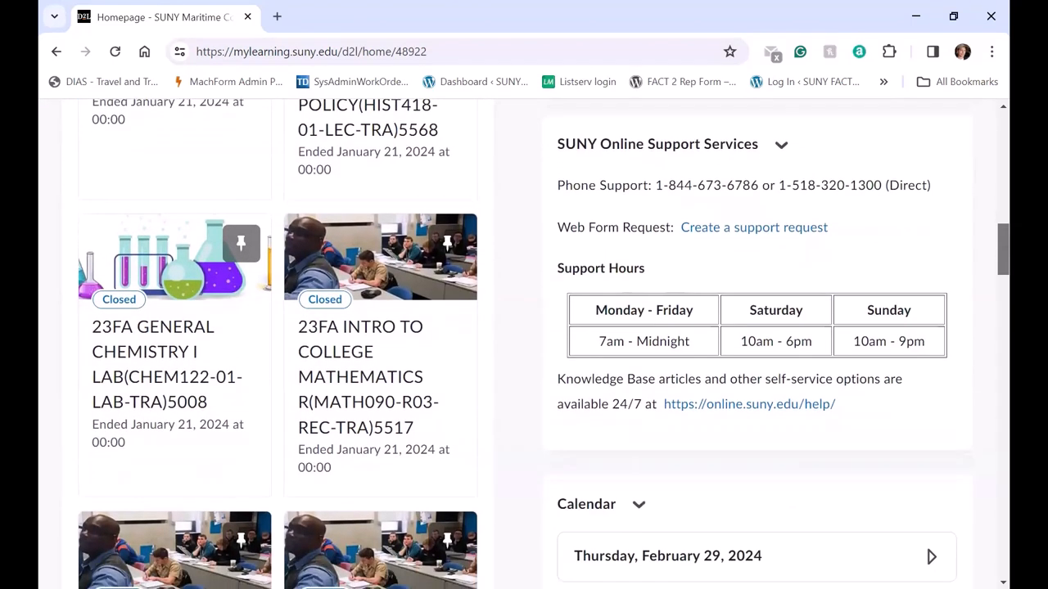
{"action": "scroll", "scroll_direction": "down", "scroll_amount": 3}
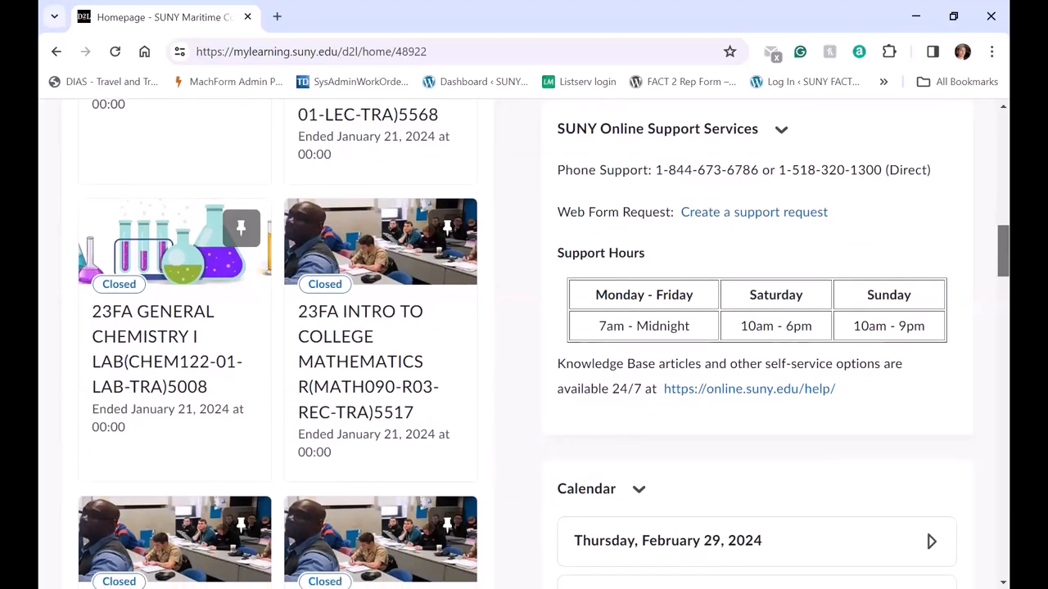
{"action": "scroll", "scroll_direction": "down", "scroll_amount": 3}
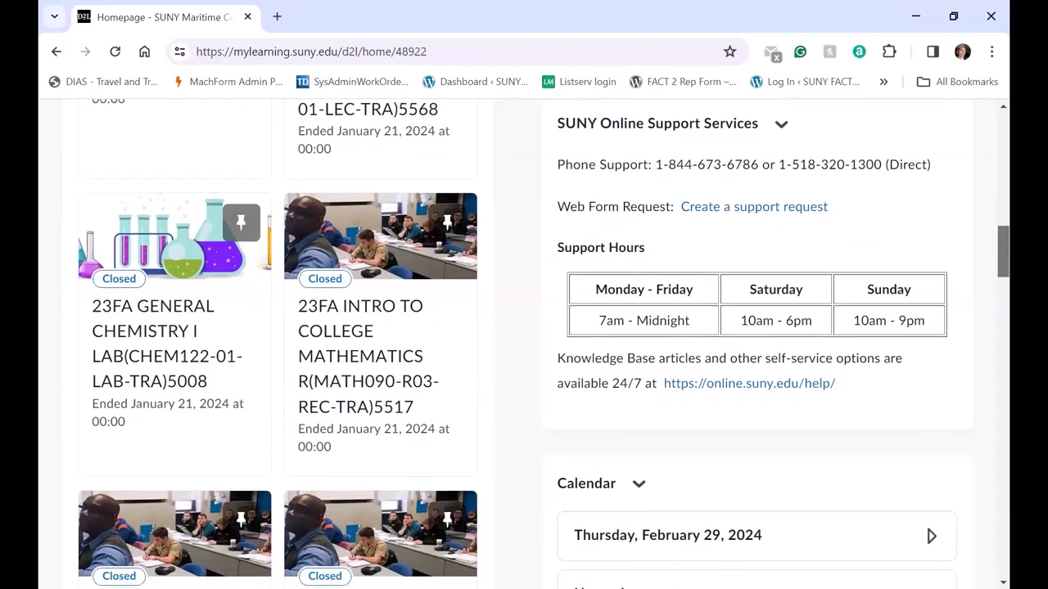
{"action": "scroll", "scroll_direction": "down", "scroll_amount": 3}
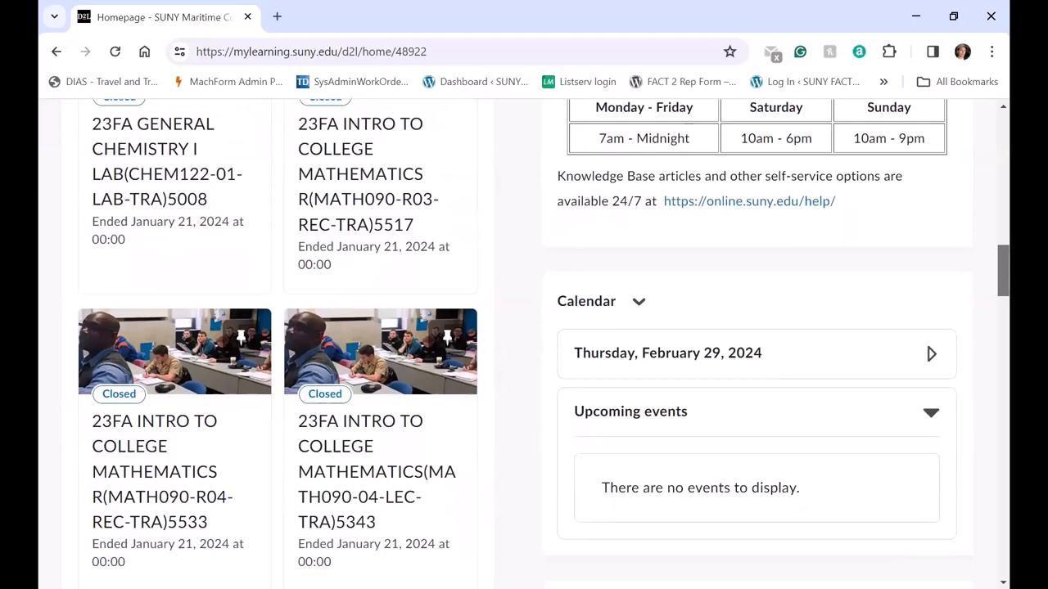
{"action": "scroll", "scroll_direction": "up", "scroll_amount": 3}
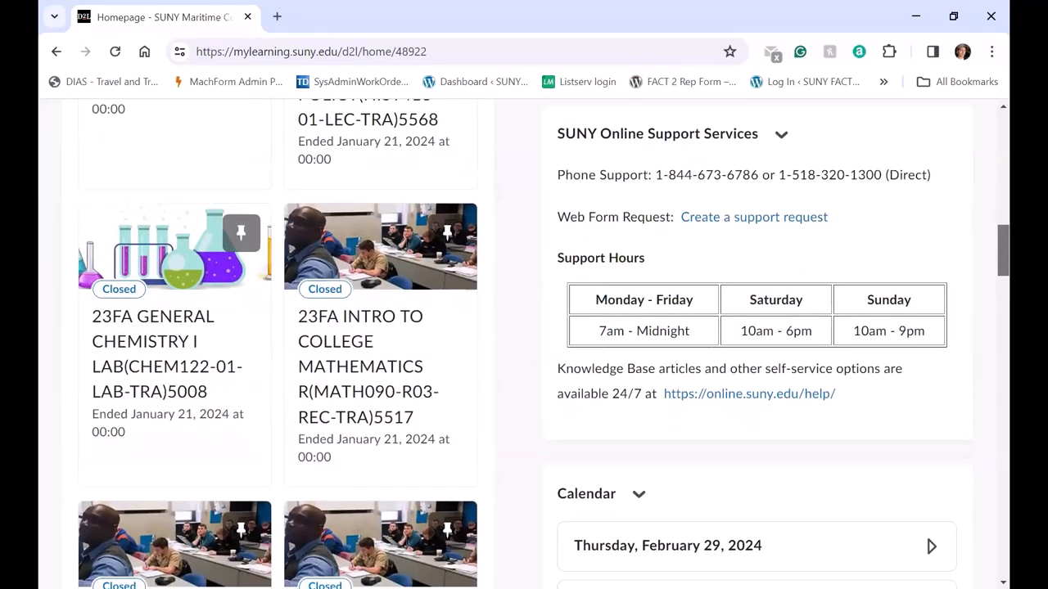
{"action": "scroll", "scroll_direction": "down", "scroll_amount": 3}
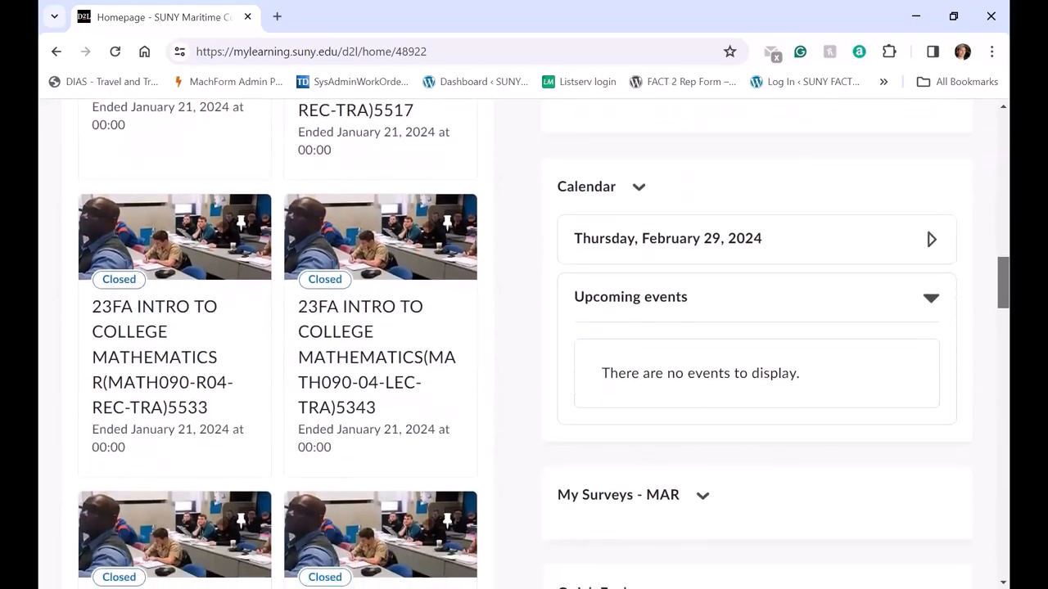
{"action": "scroll", "scroll_direction": "down", "scroll_amount": 3}
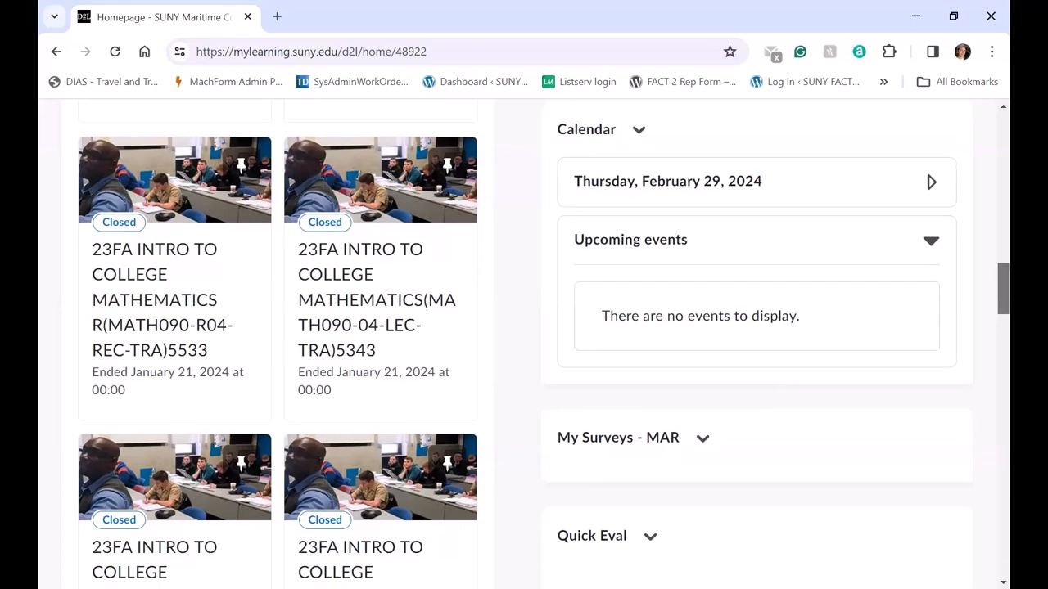
{"action": "scroll", "scroll_direction": "down", "scroll_amount": 3}
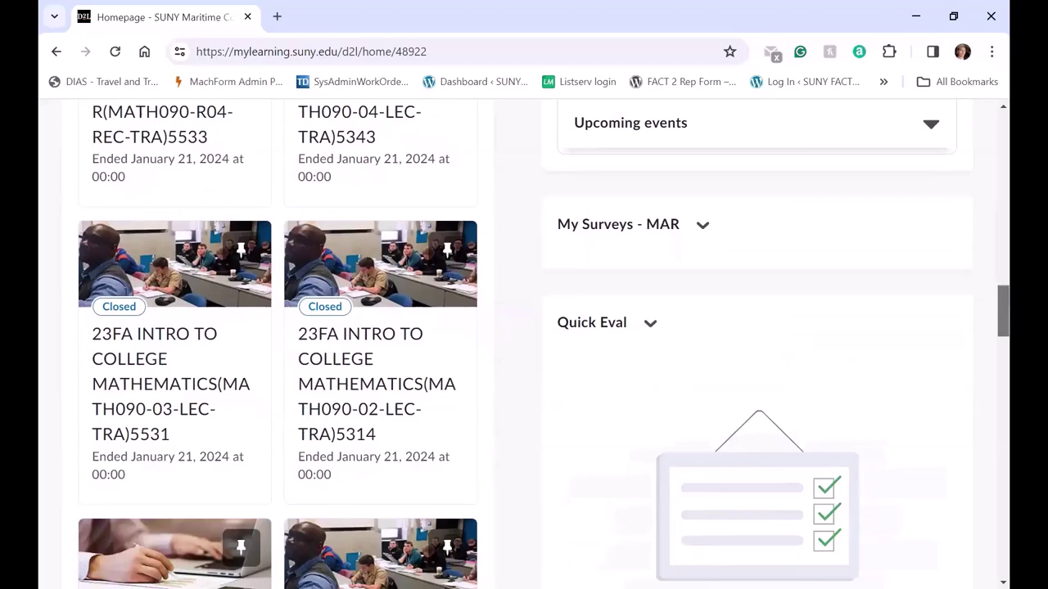
{"action": "scroll", "scroll_direction": "down", "scroll_amount": 3}
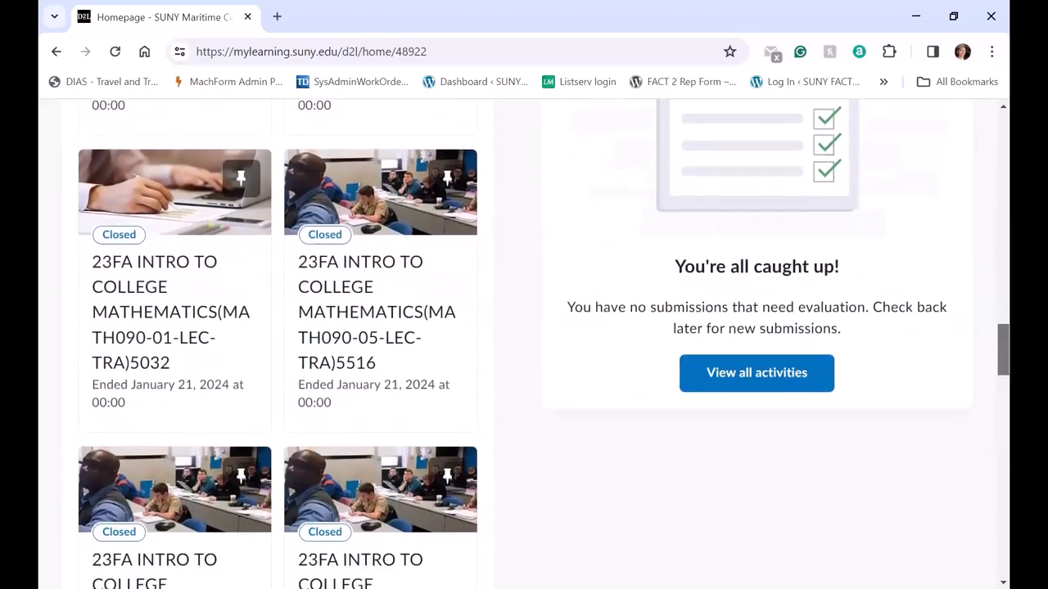
{"action": "scroll", "scroll_direction": "up", "scroll_amount": 3}
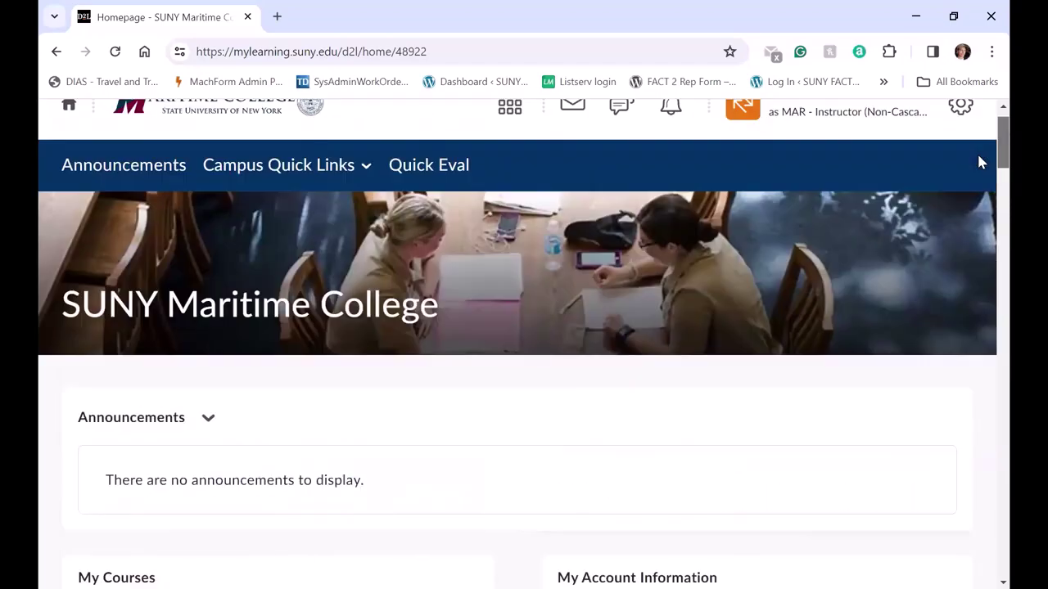
Step: Enter the 23FA LEADERSHIP & MARITIME EXPRNCE (LEAD101) course from My Courses
{"action": "scroll", "scroll_direction": "down", "scroll_amount": 3}
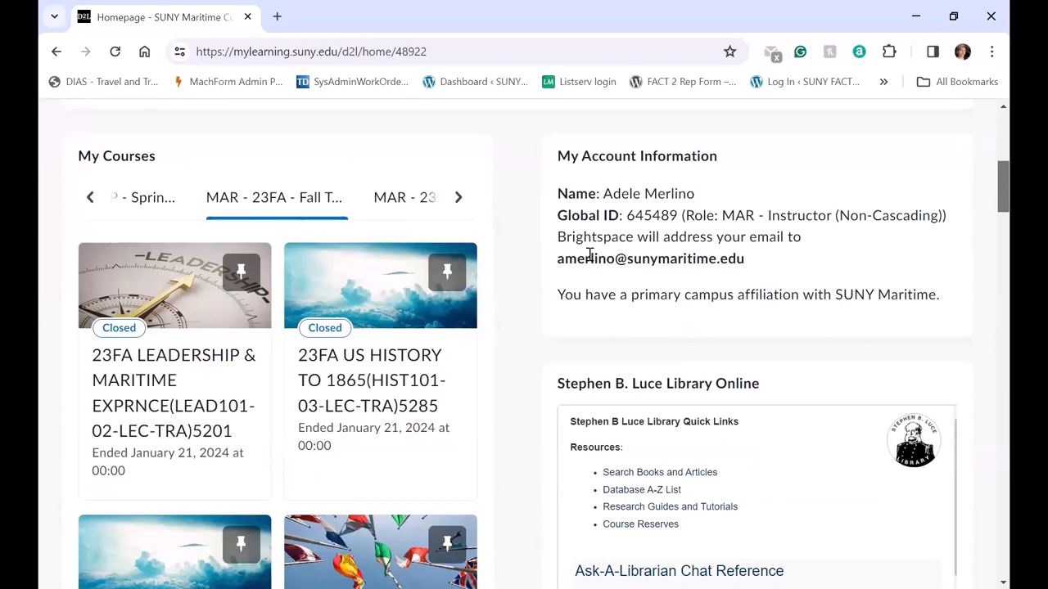
{"action": "left_click", "coordinate": [174, 389]}
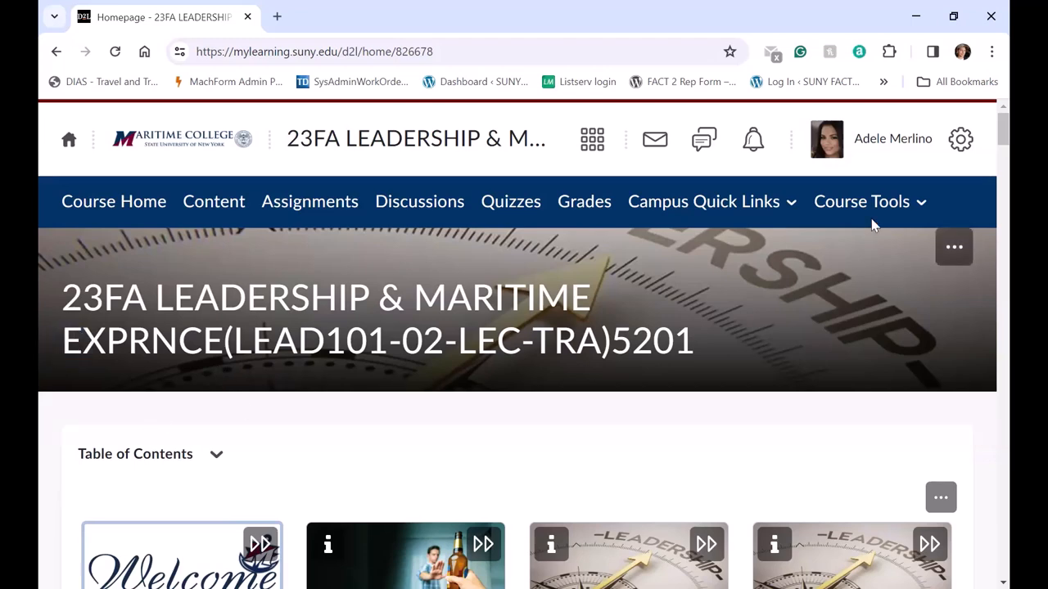
Step: Browse the Course Tools menu listing Roster, Attendance, Rubrics and Quick Eval
{"action": "left_click", "coordinate": [861, 202]}
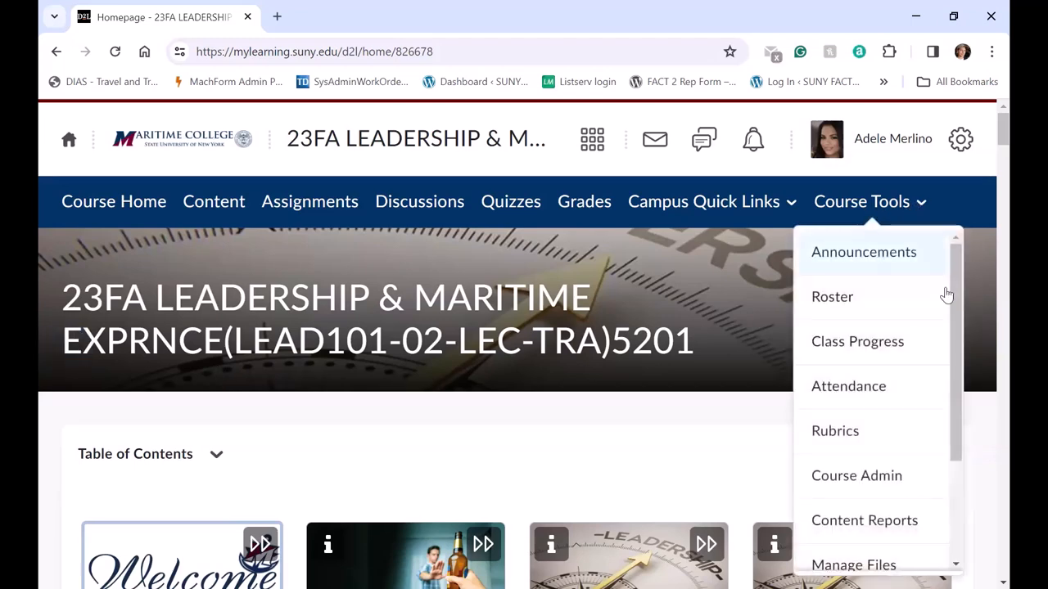
{"action": "scroll", "scroll_direction": "down", "scroll_amount": 3}
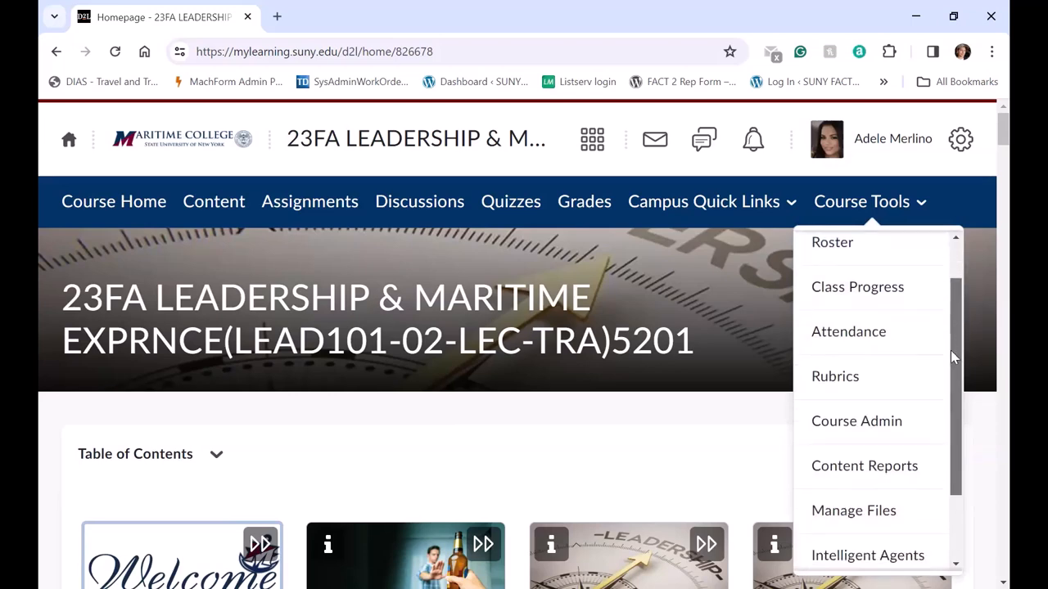
{"action": "scroll", "scroll_direction": "down", "scroll_amount": 3}
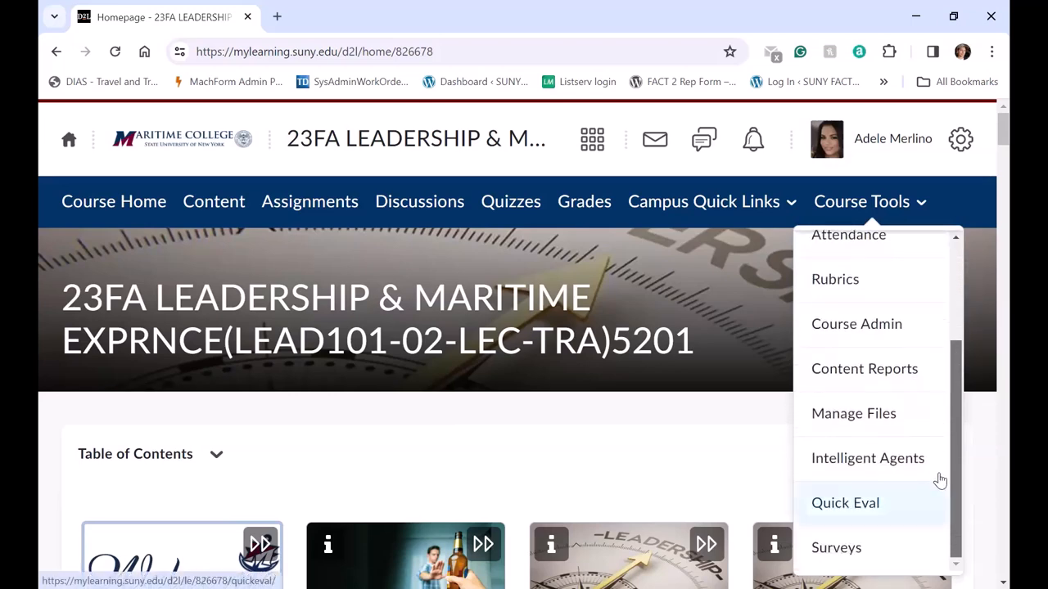
{"action": "scroll", "scroll_direction": "down", "scroll_amount": 3}
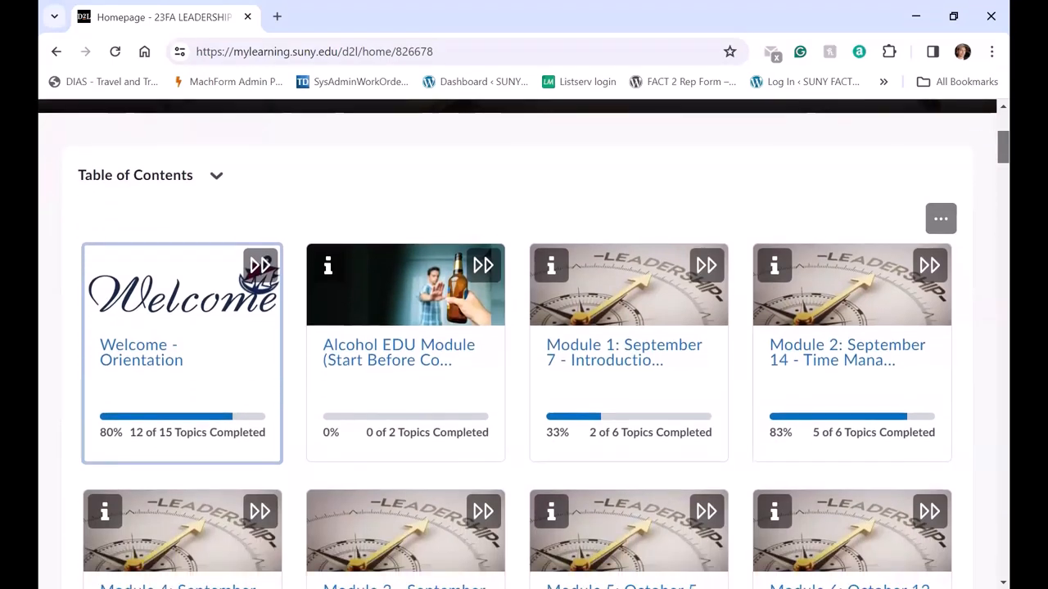
Step: Review module progress through Module 10 in the Table of Contents, then head to Content
{"action": "scroll", "scroll_direction": "down", "scroll_amount": 3}
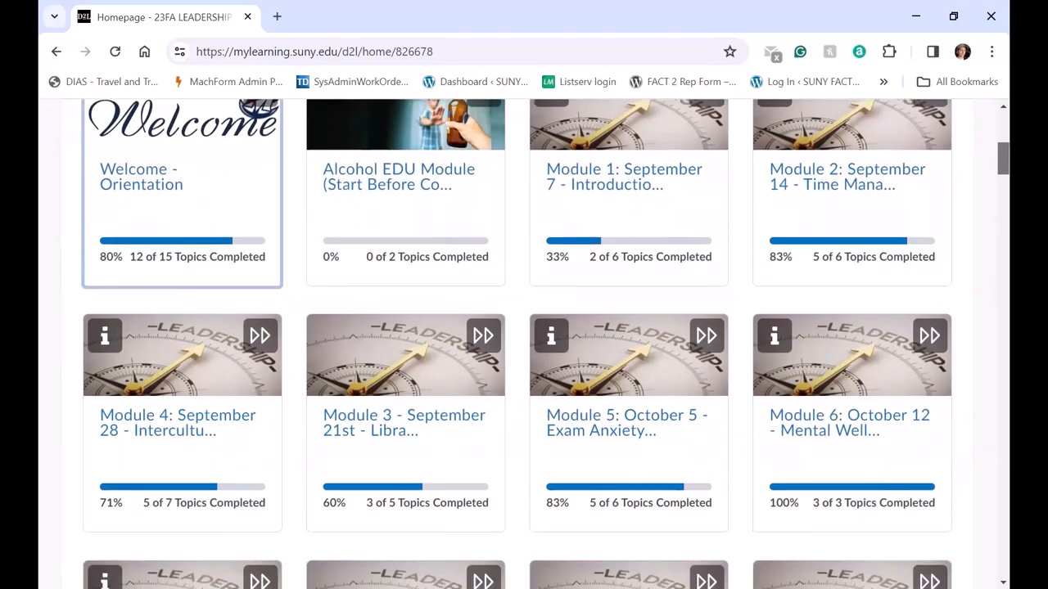
{"action": "scroll", "scroll_direction": "down", "scroll_amount": 3}
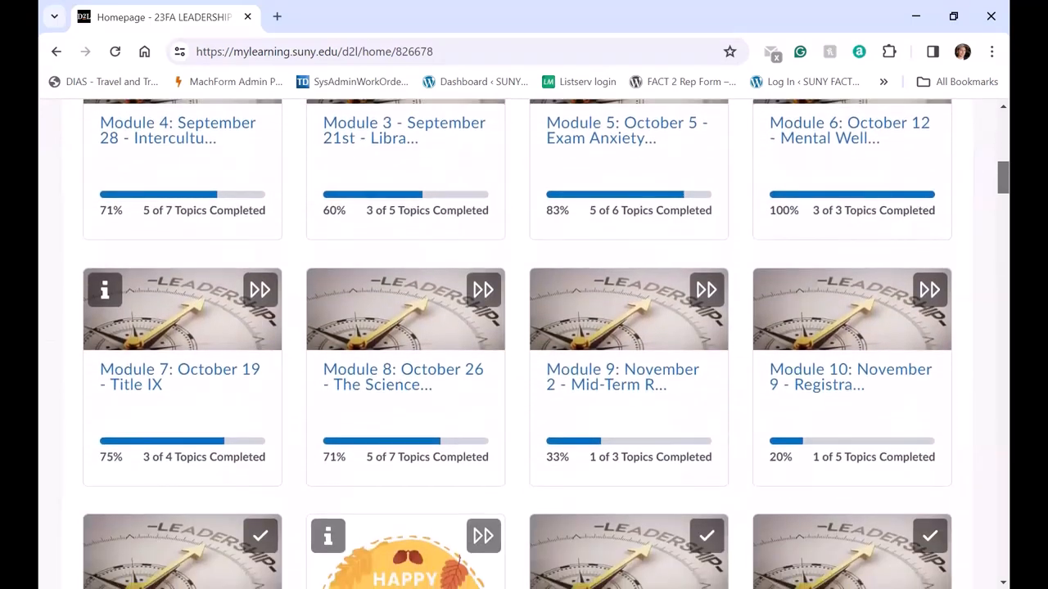
{"action": "scroll", "scroll_direction": "up", "scroll_amount": 3}
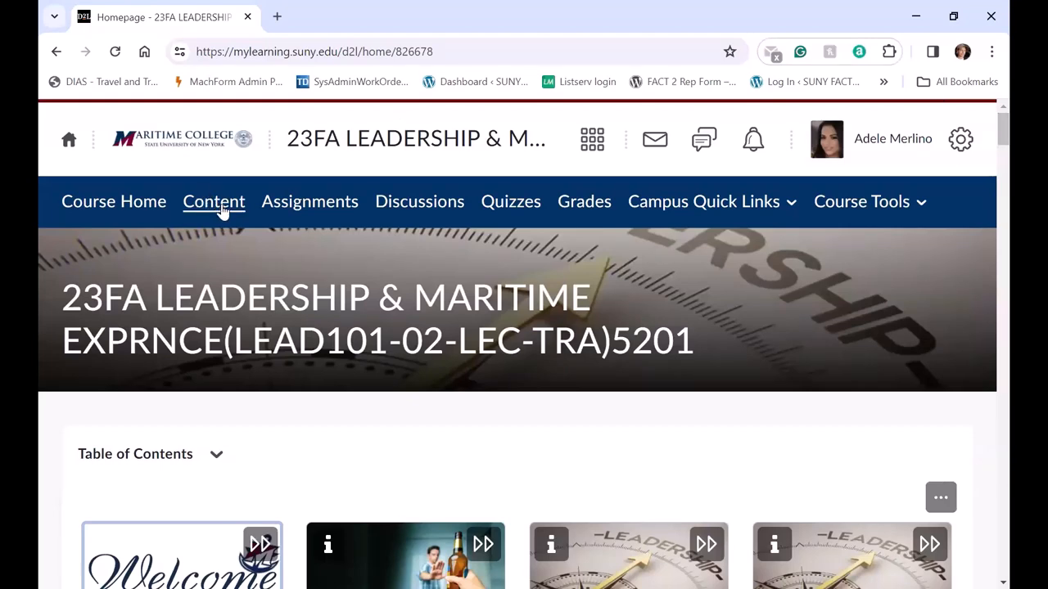
{"action": "left_click", "coordinate": [212, 202]}
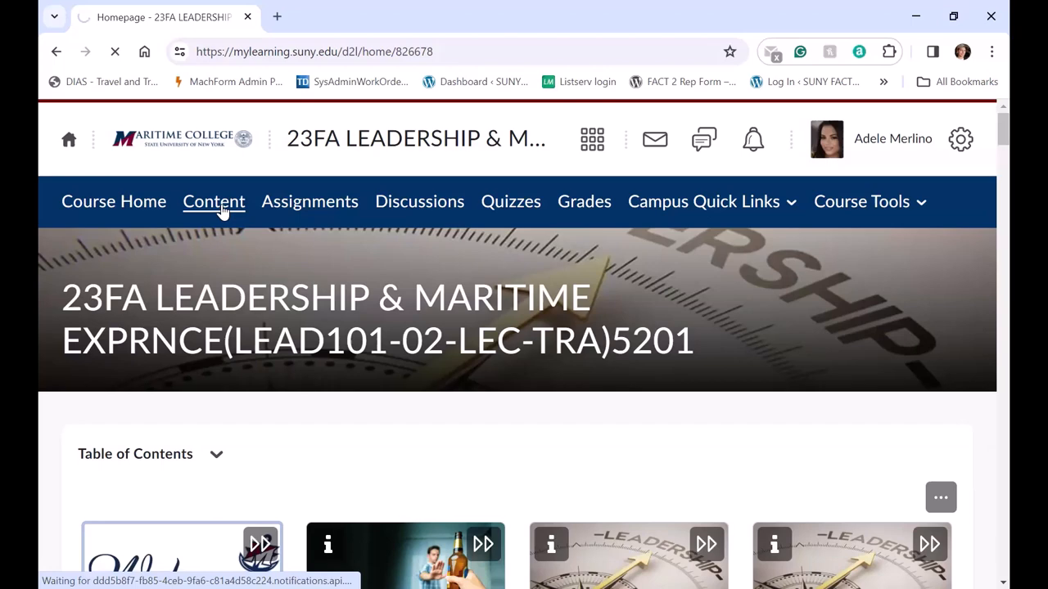
{"action": "left_click", "coordinate": [212, 201]}
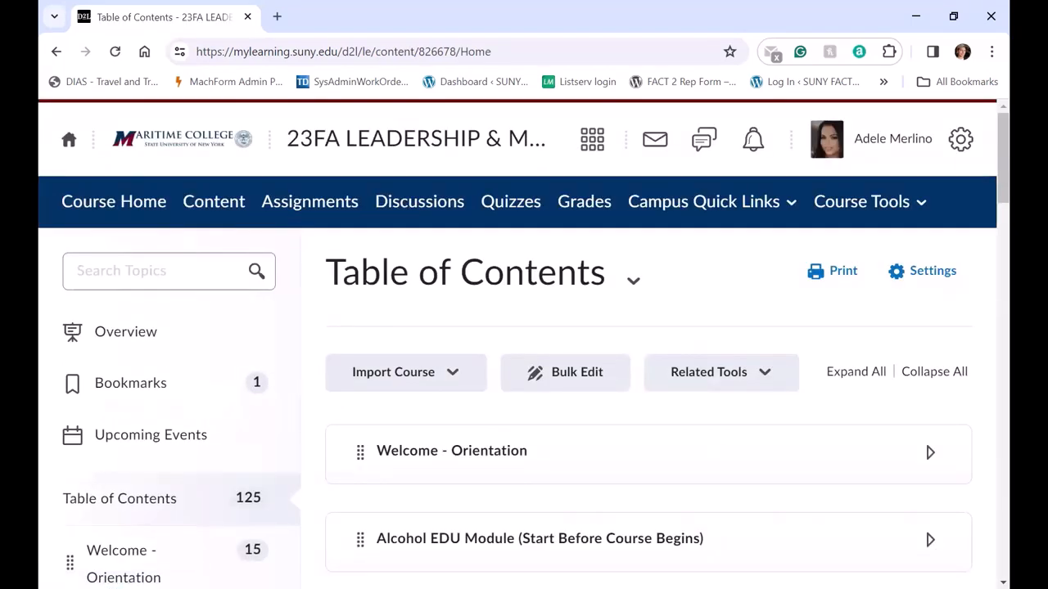
{"action": "scroll", "scroll_direction": "down", "scroll_amount": 3}
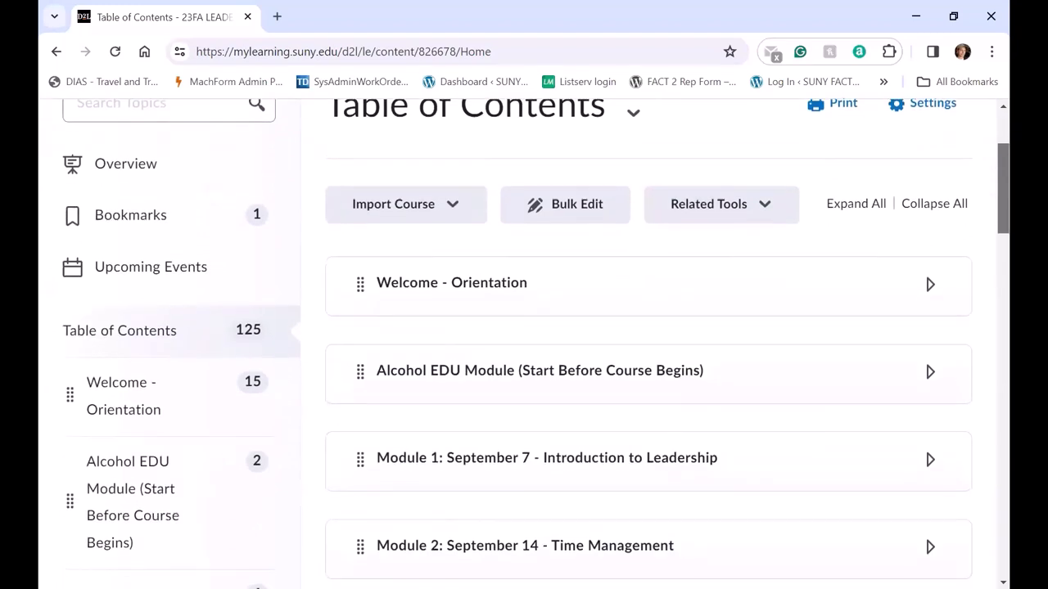
{"action": "scroll", "scroll_direction": "down", "scroll_amount": 3}
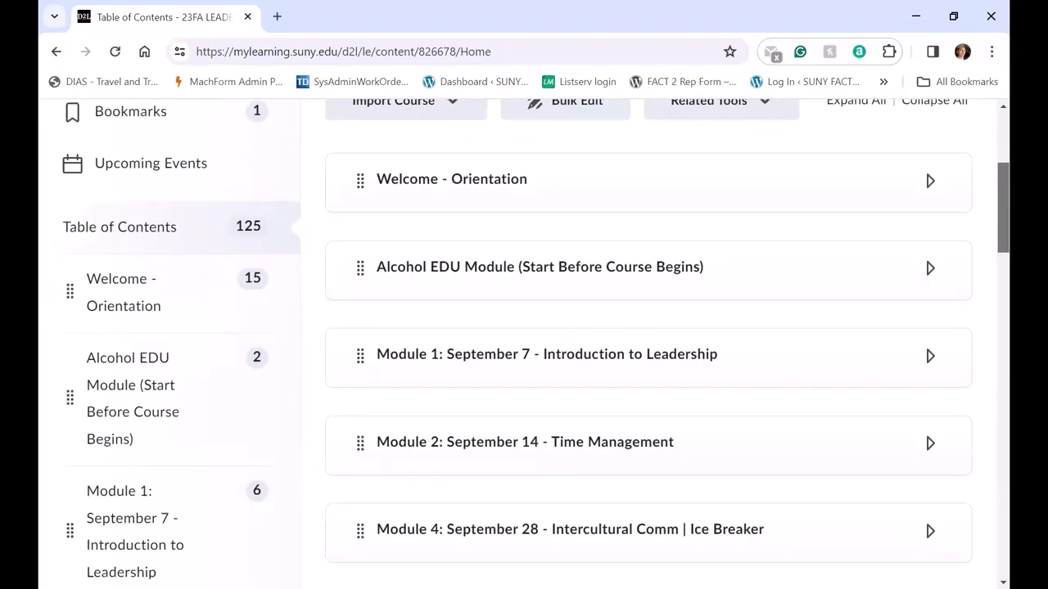
{"action": "scroll", "scroll_direction": "down", "scroll_amount": 3}
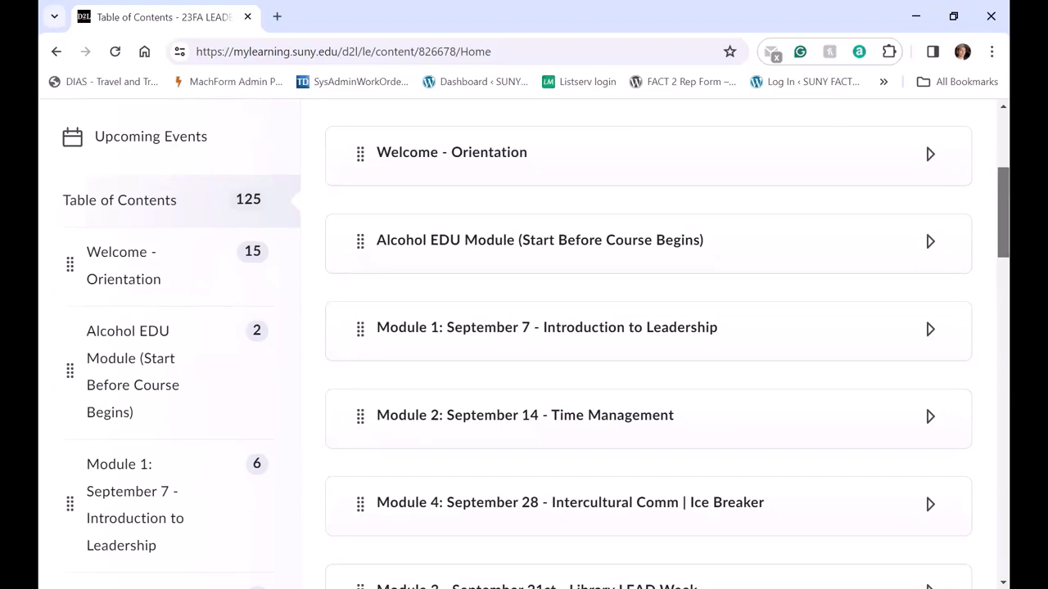
{"action": "mouse_move", "coordinate": [943, 216]}
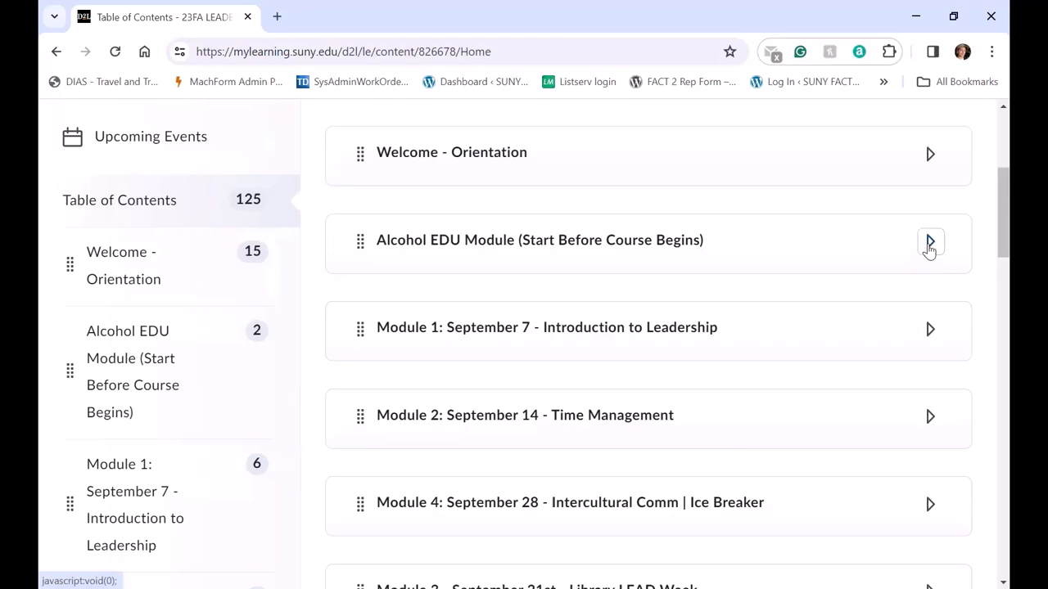
{"action": "left_click", "coordinate": [930, 243]}
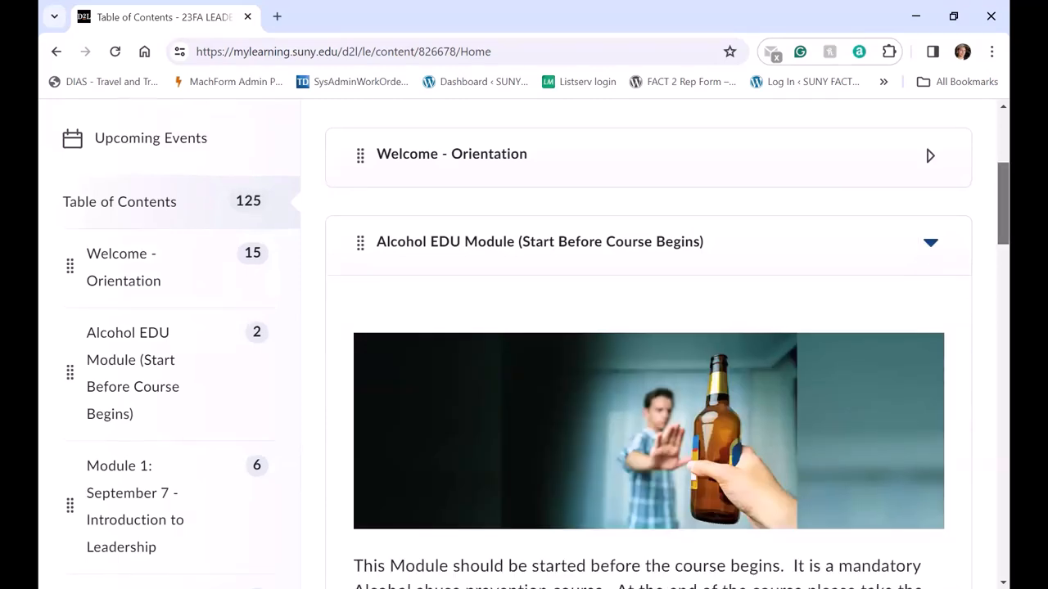
{"action": "scroll", "scroll_direction": "down", "scroll_amount": 3}
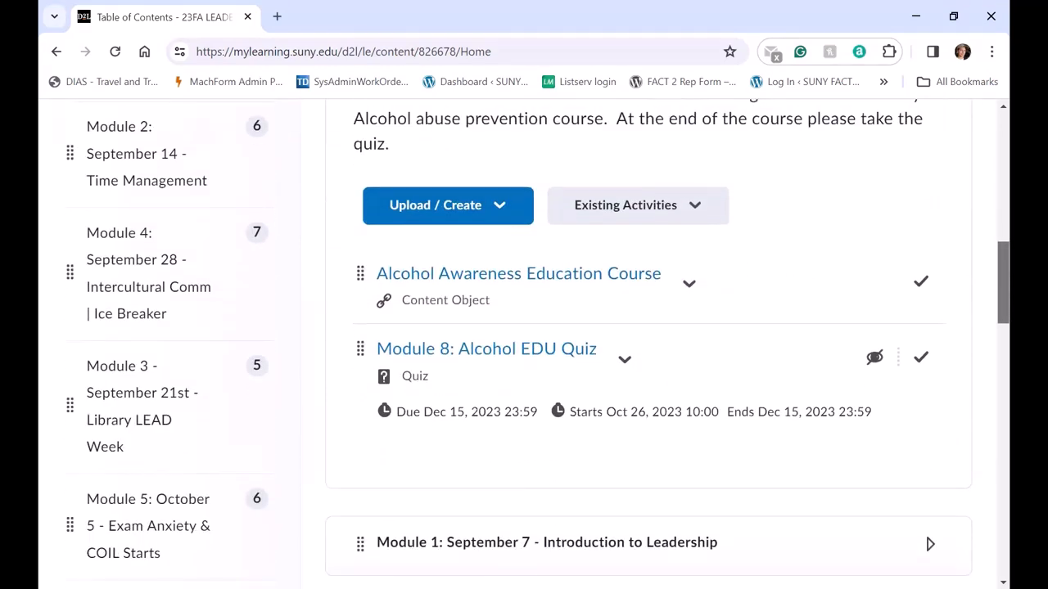
{"action": "scroll", "scroll_direction": "up", "scroll_amount": 3}
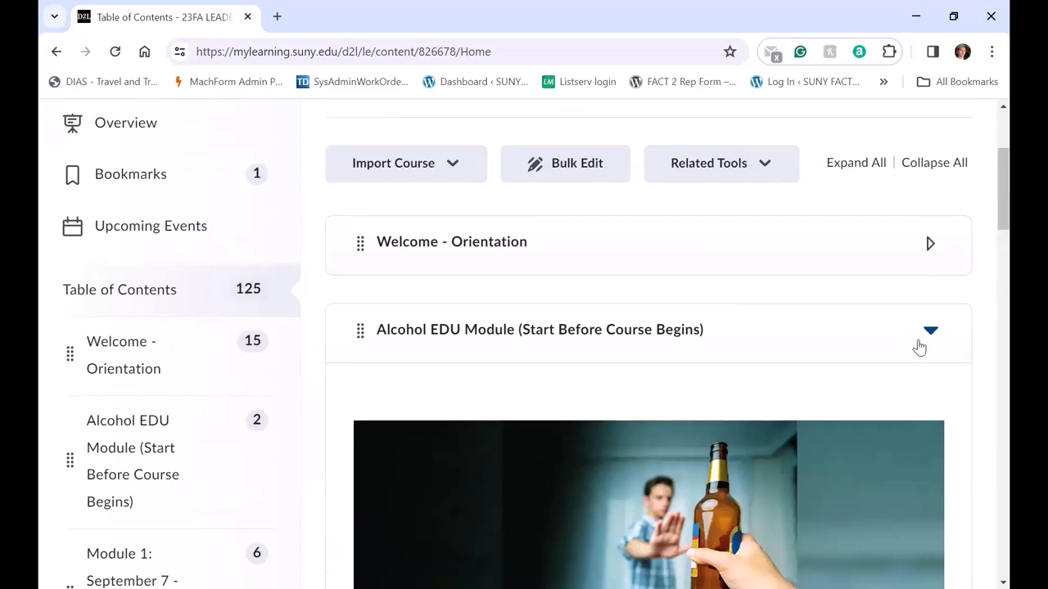
{"action": "left_click", "coordinate": [930, 331]}
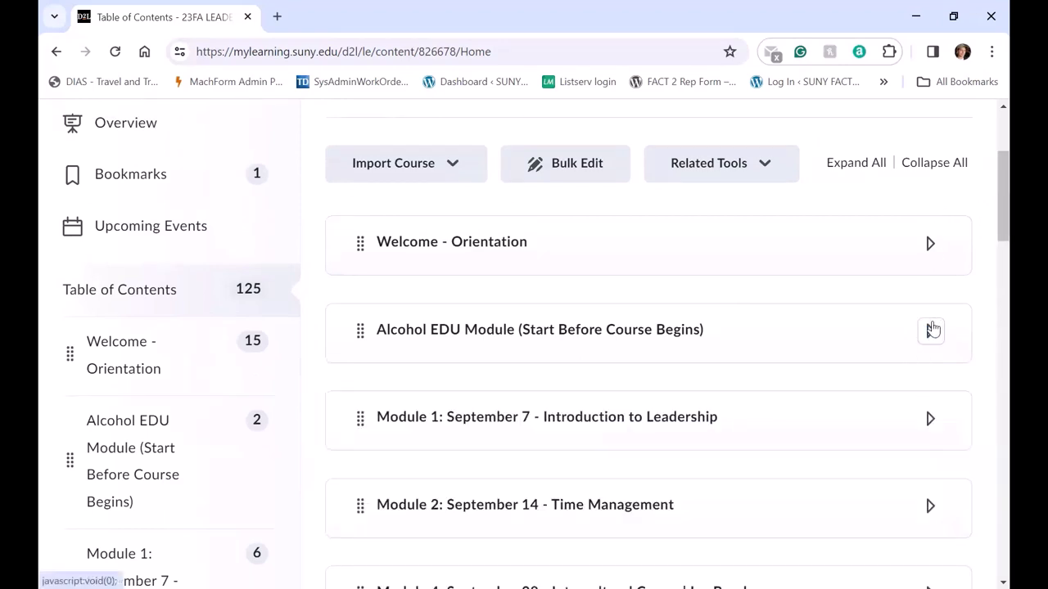
{"action": "mouse_move", "coordinate": [910, 423]}
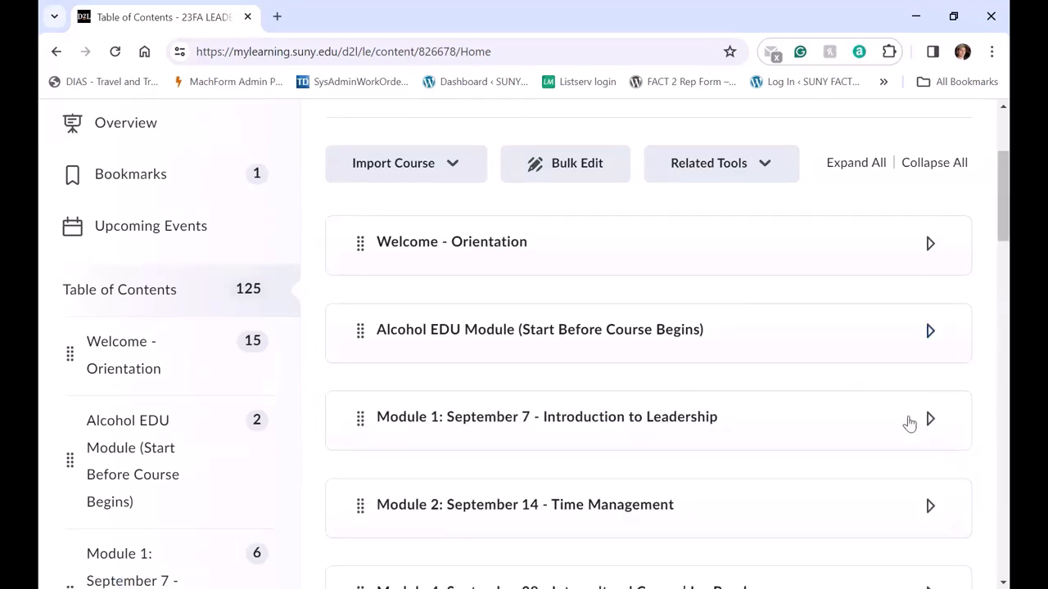
Step: Expand Module 1: September 7 - Introduction to Leadership and read its description
{"action": "left_click", "coordinate": [930, 419]}
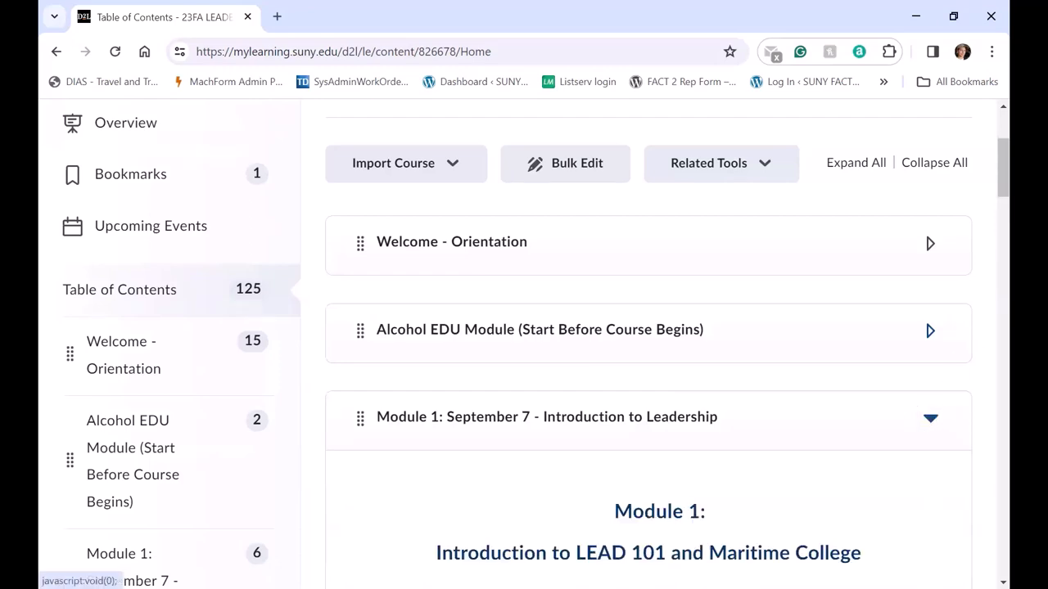
{"action": "scroll", "scroll_direction": "down", "scroll_amount": 3}
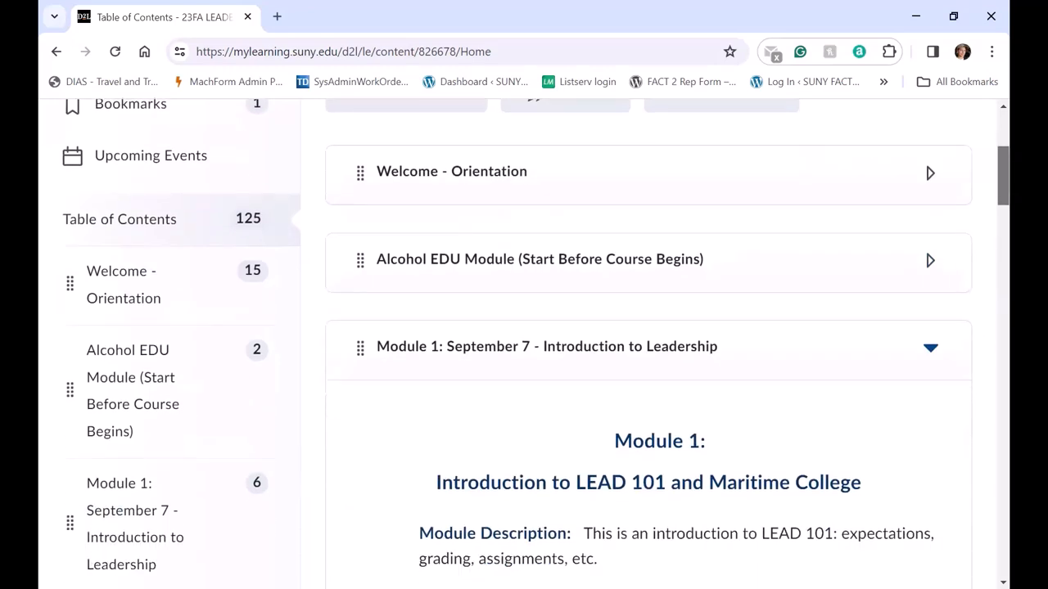
{"action": "scroll", "scroll_direction": "down", "scroll_amount": 3}
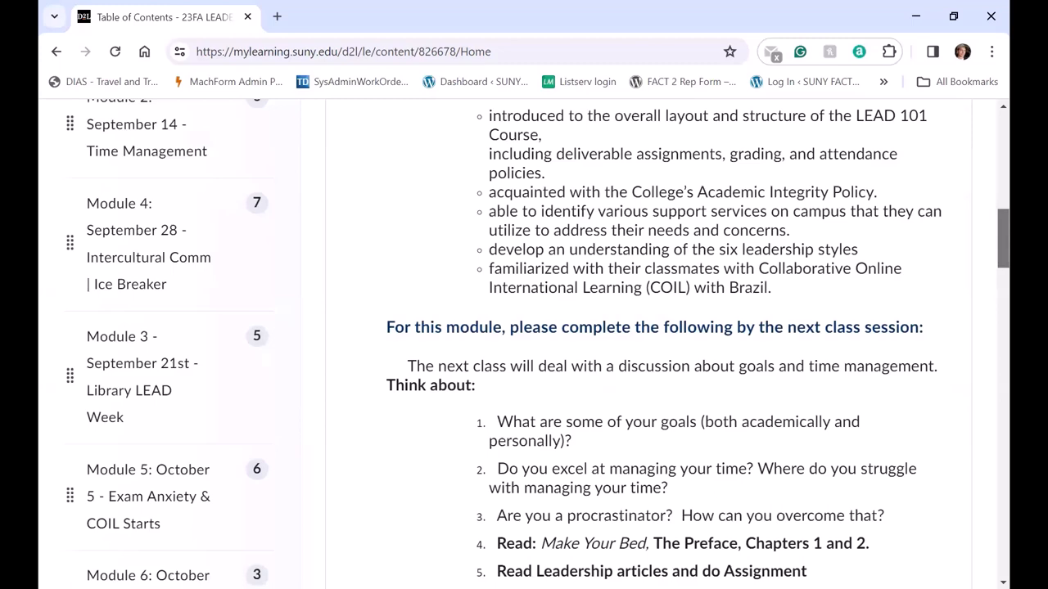
{"action": "scroll", "scroll_direction": "down", "scroll_amount": 3}
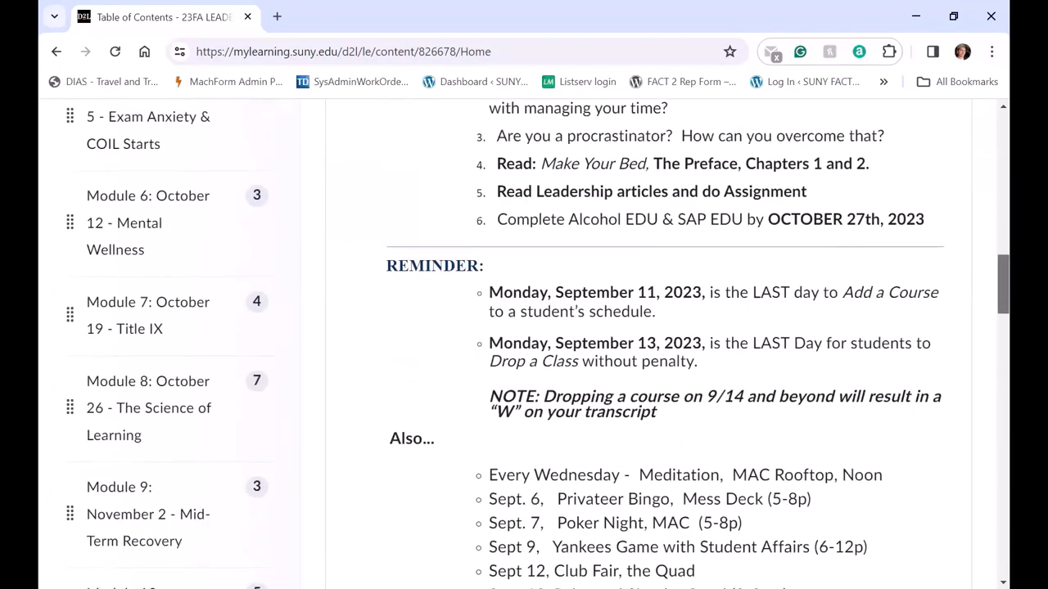
{"action": "scroll", "scroll_direction": "up", "scroll_amount": 3}
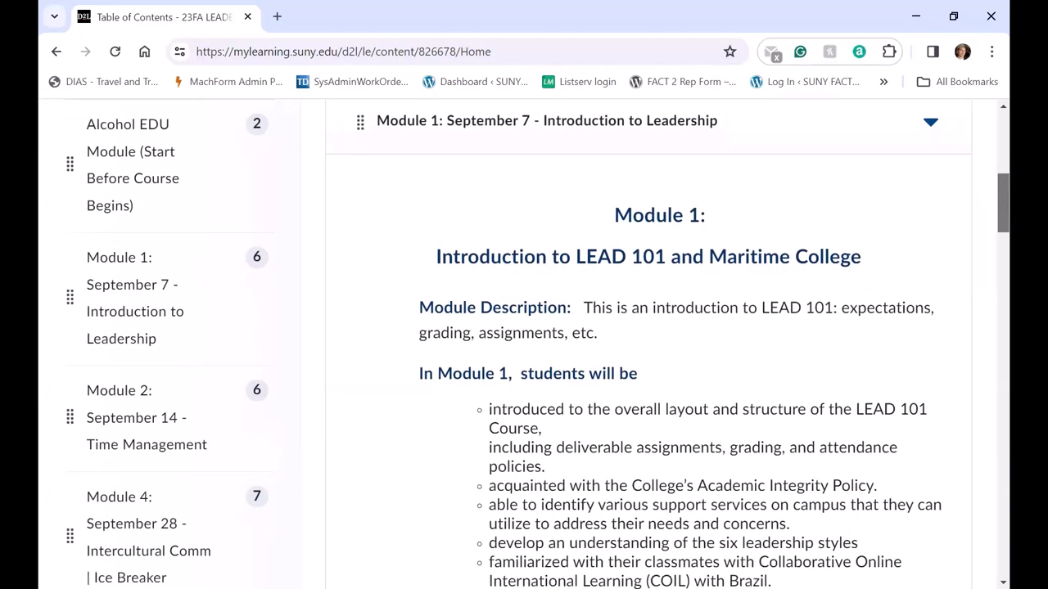
Step: Read on through Module 1's tasks, add/drop reminders and campus events list
{"action": "scroll", "scroll_direction": "down", "scroll_amount": 3}
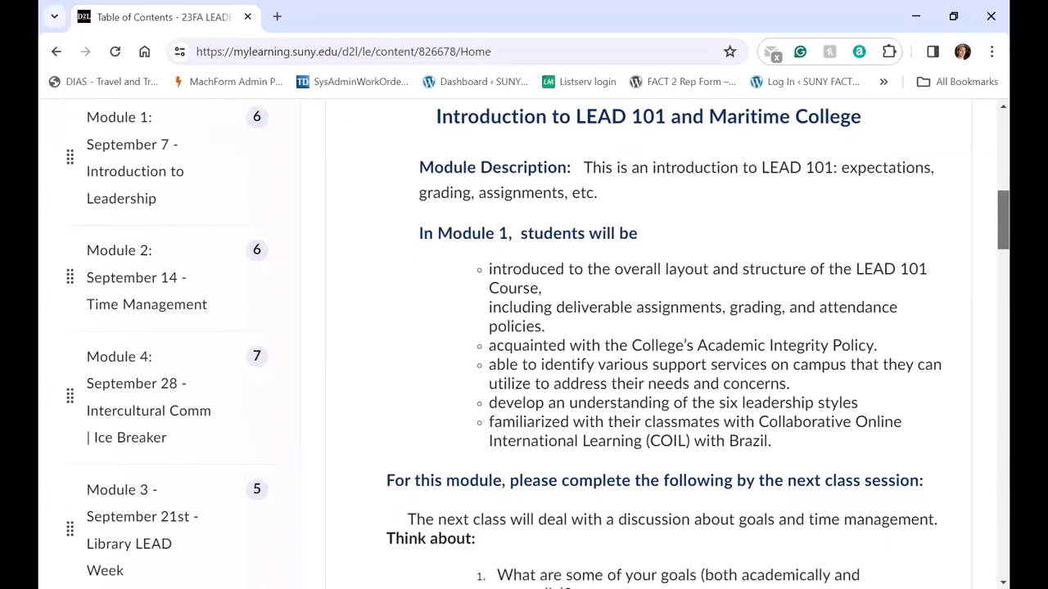
{"action": "scroll", "scroll_direction": "down", "scroll_amount": 3}
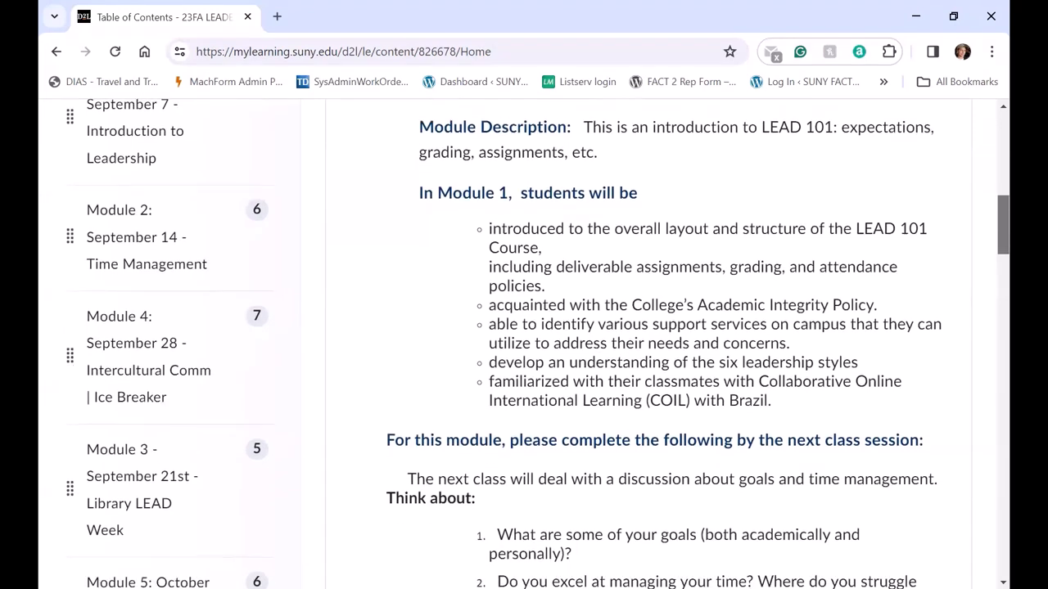
{"action": "scroll", "scroll_direction": "down", "scroll_amount": 3}
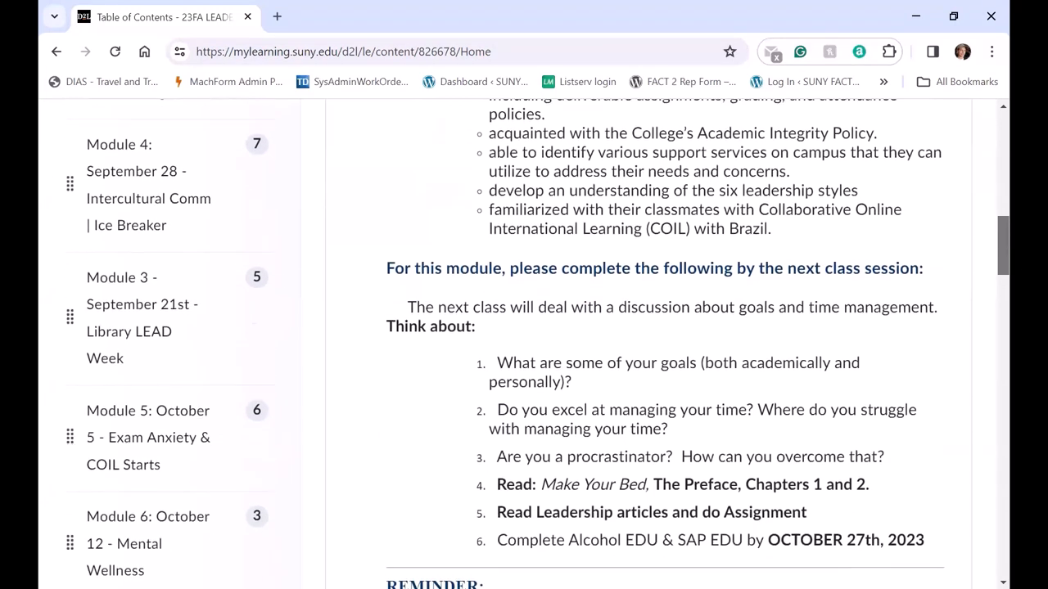
{"action": "scroll", "scroll_direction": "down", "scroll_amount": 3}
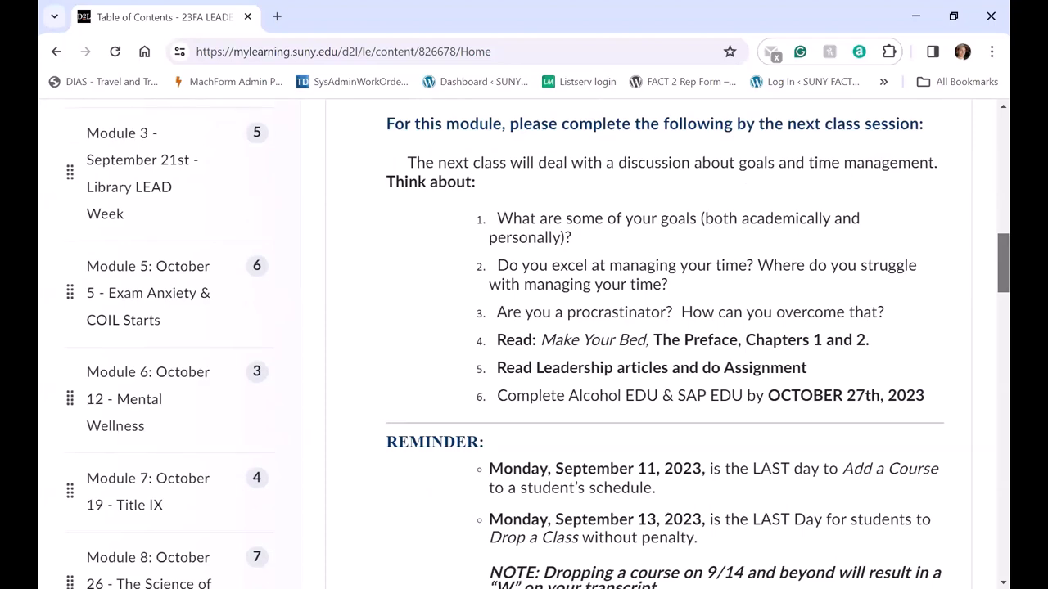
{"action": "scroll", "scroll_direction": "down", "scroll_amount": 3}
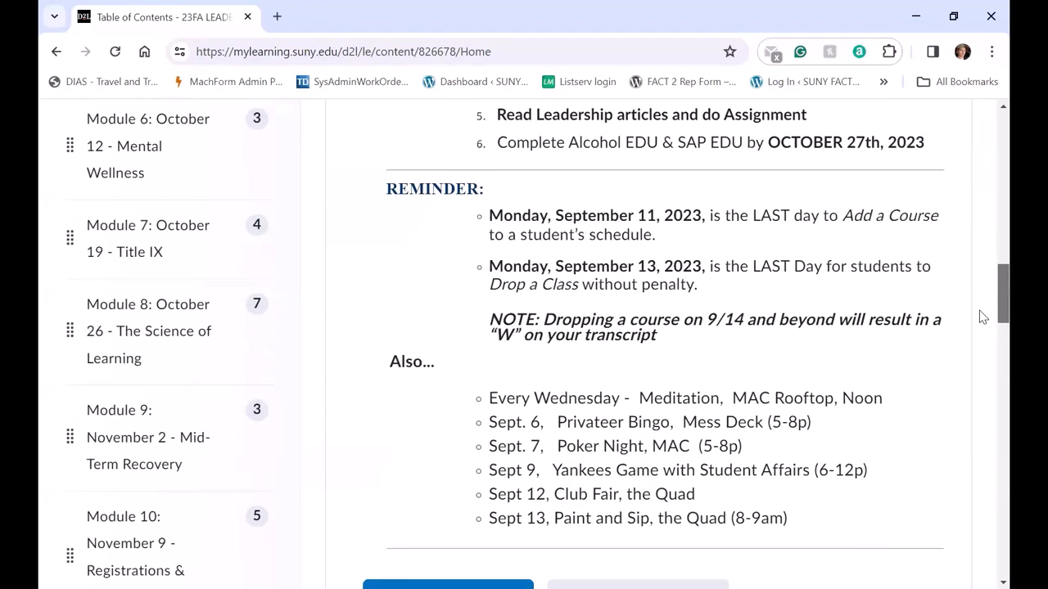
{"action": "scroll", "scroll_direction": "down", "scroll_amount": 3}
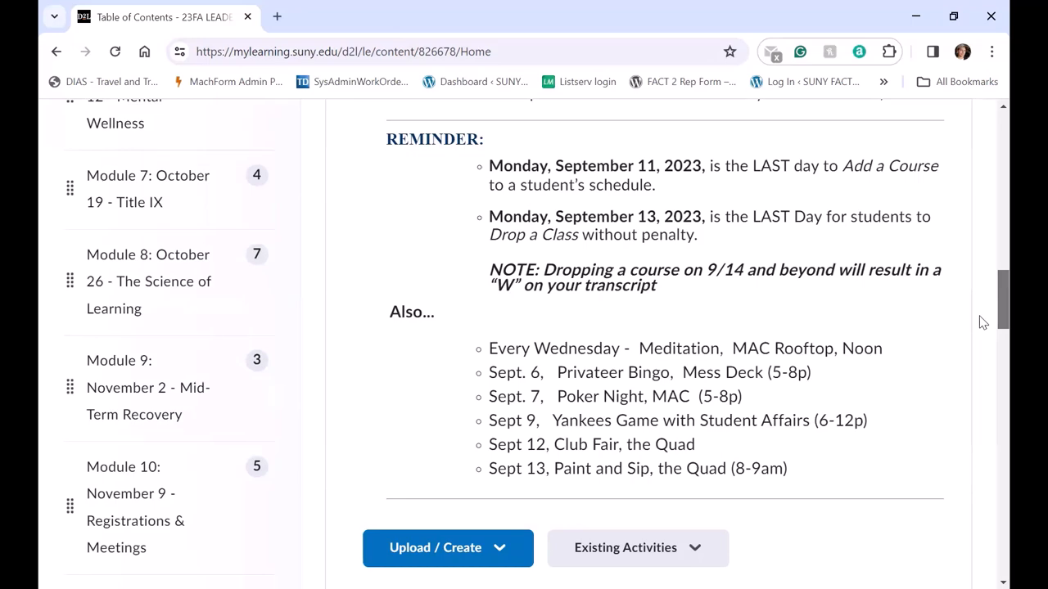
{"action": "scroll", "scroll_direction": "down", "scroll_amount": 3}
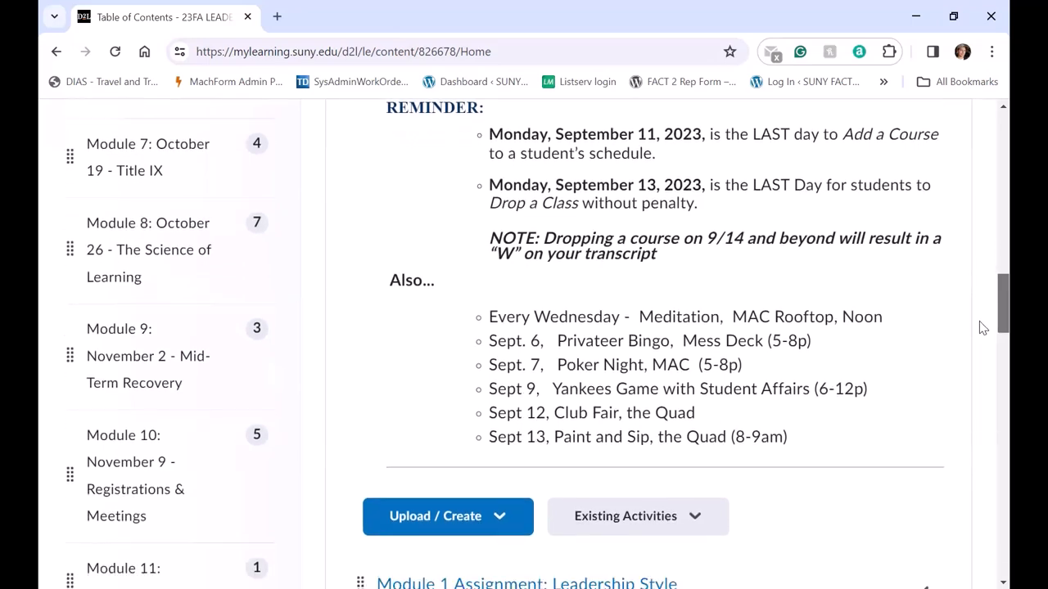
{"action": "scroll", "scroll_direction": "down", "scroll_amount": 3}
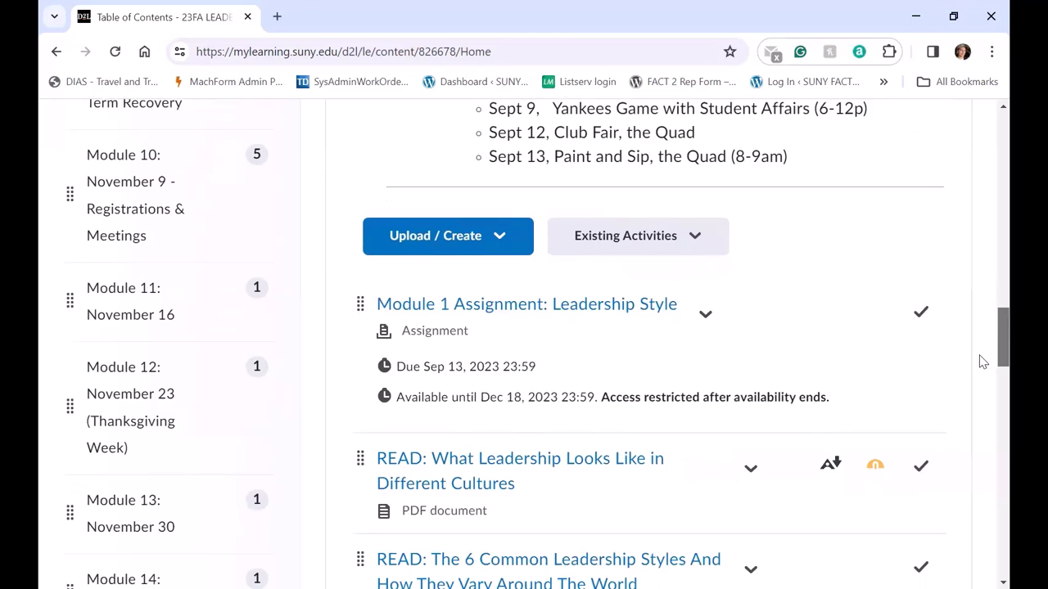
{"action": "scroll", "scroll_direction": "down", "scroll_amount": 3}
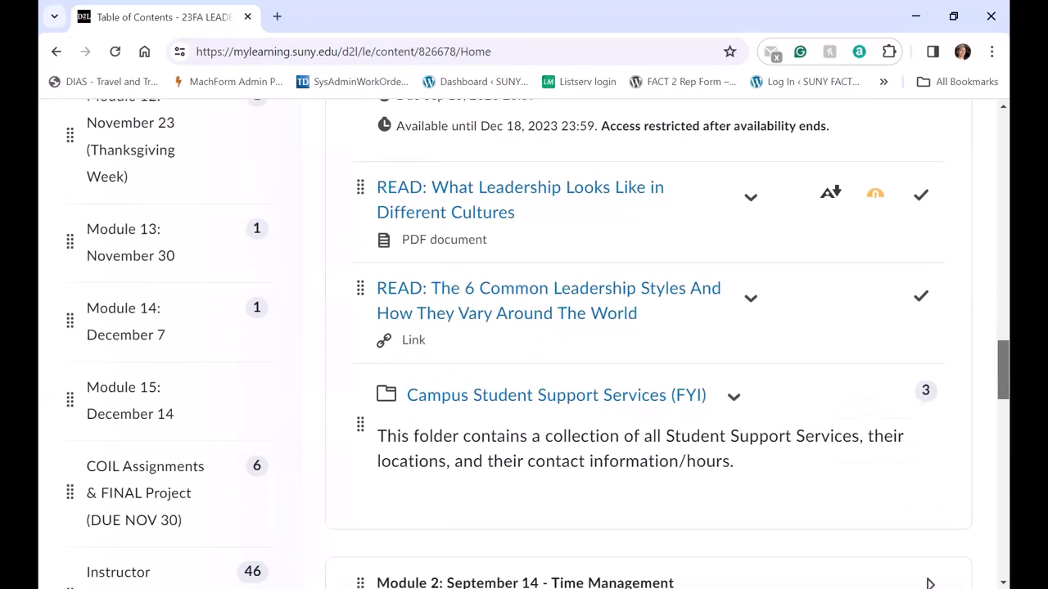
{"action": "scroll", "scroll_direction": "down", "scroll_amount": 3}
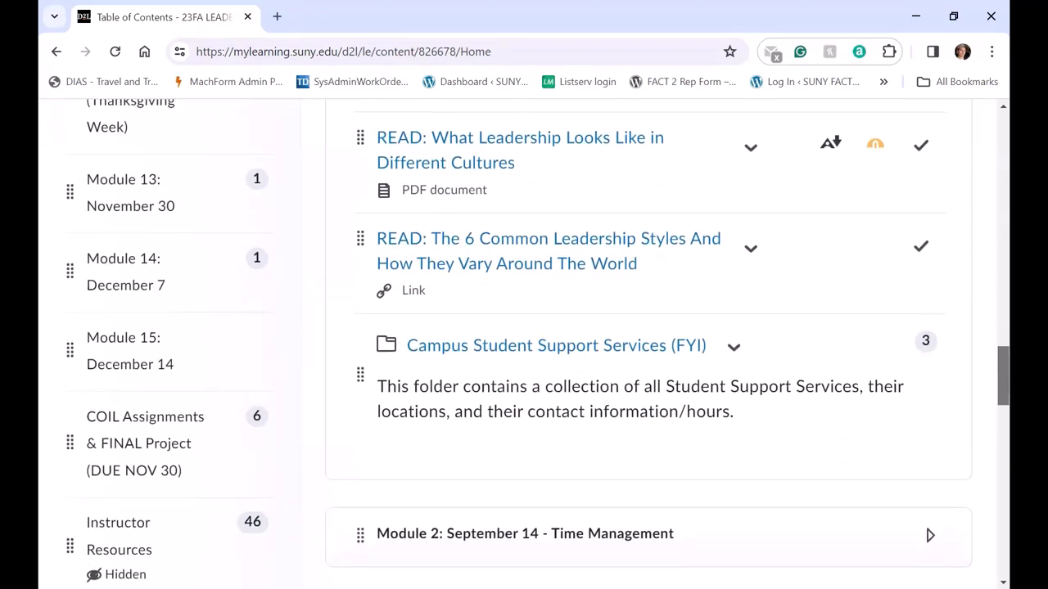
{"action": "scroll", "scroll_direction": "down", "scroll_amount": 3}
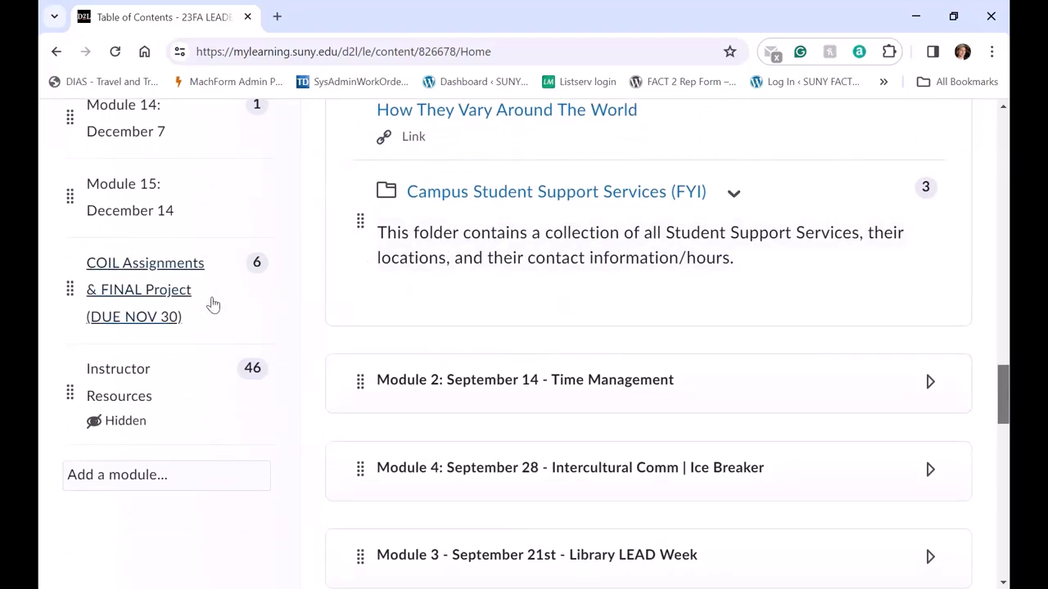
{"action": "mouse_move", "coordinate": [131, 209]}
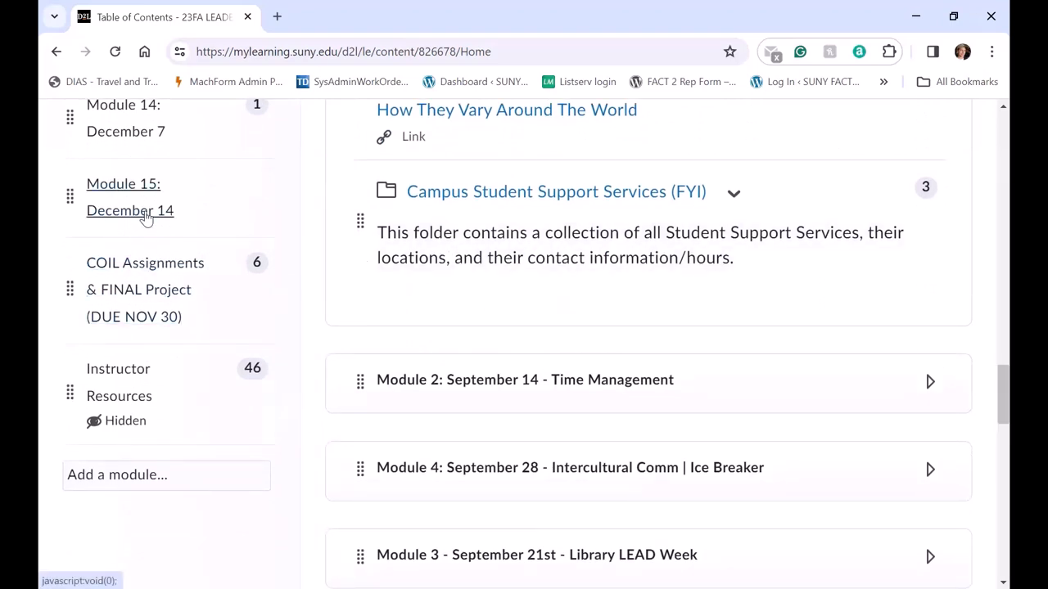
{"action": "mouse_move", "coordinate": [144, 262]}
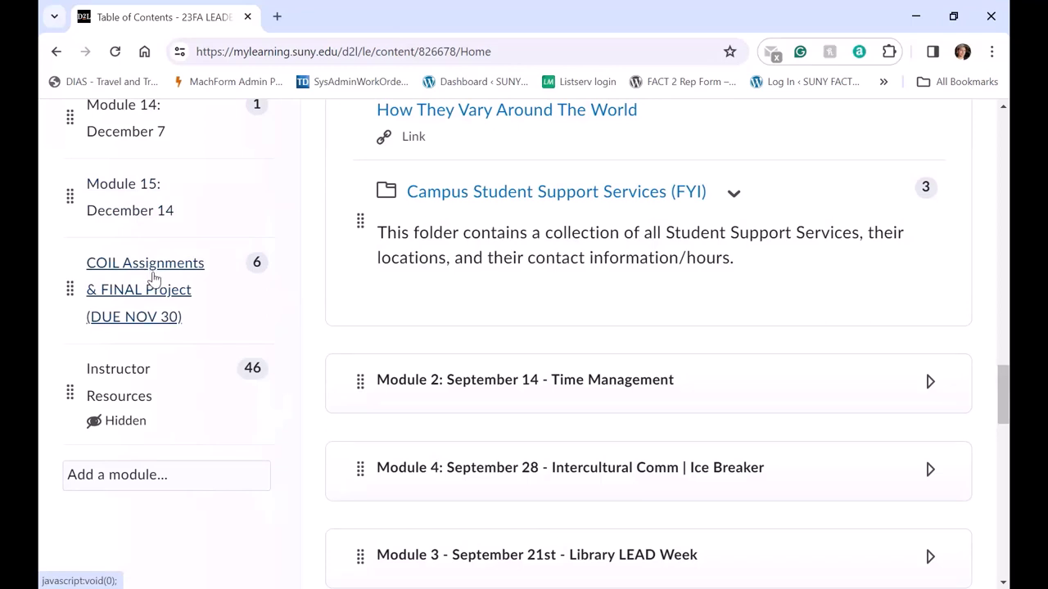